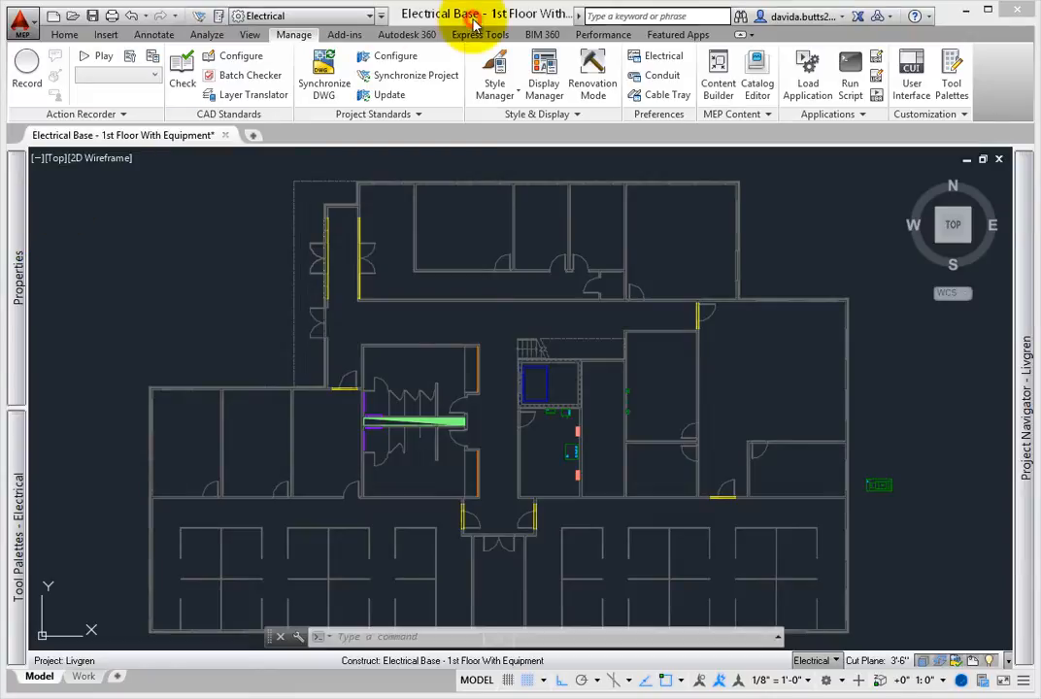
pyautogui.moveTo(437, 27)
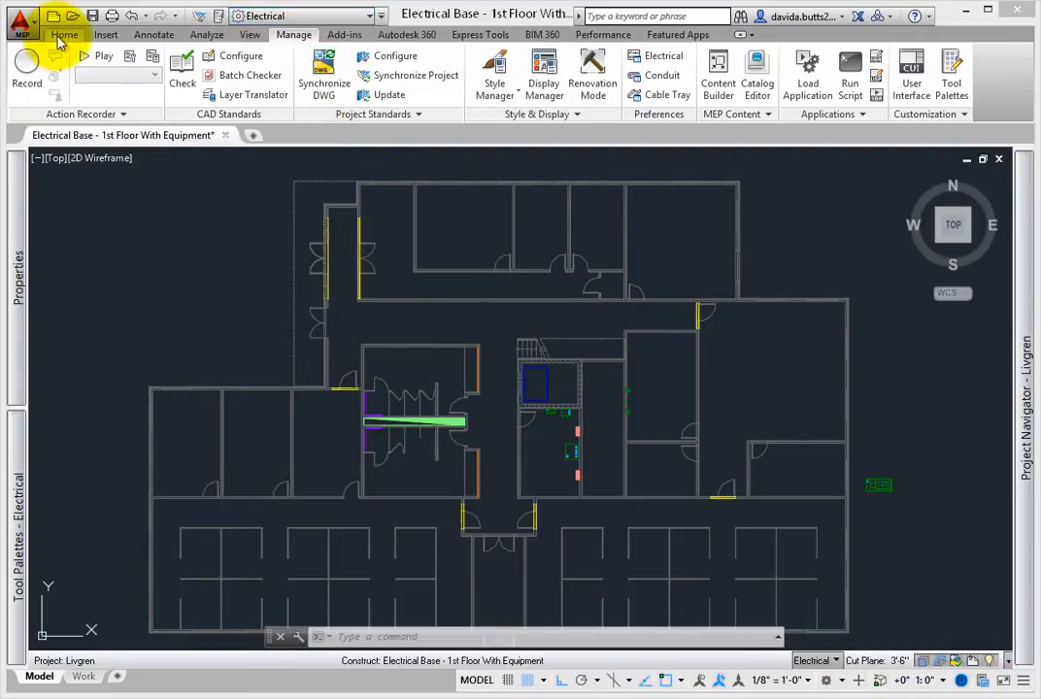
# Switch to the Home tab and show the Conduit drop-down in the Build panel.
pyautogui.click(64, 34)
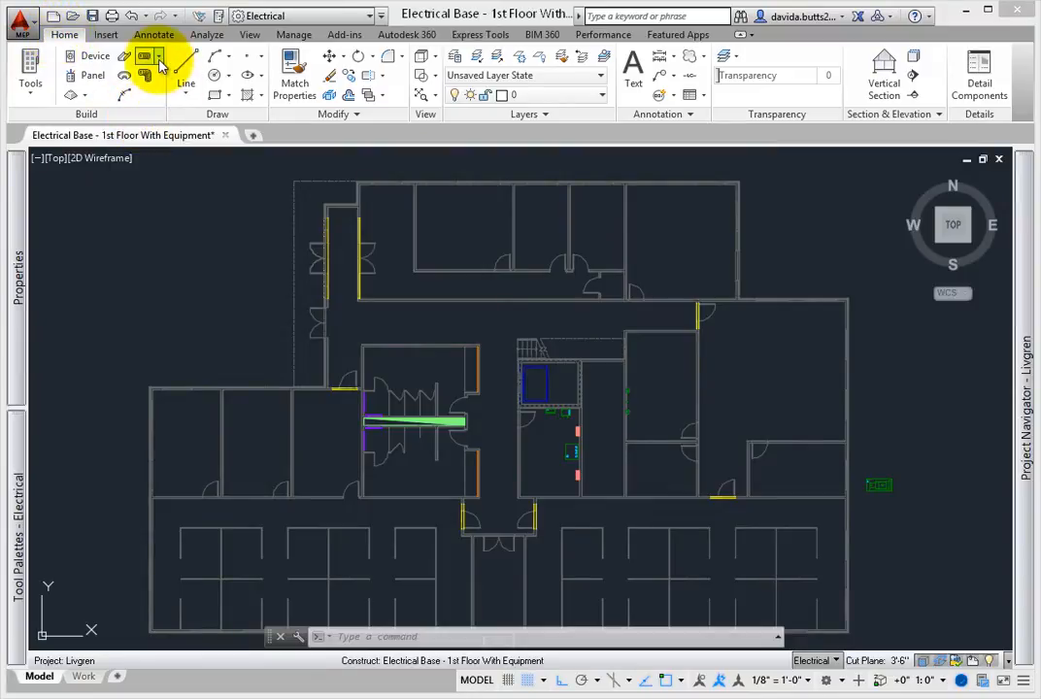
pyautogui.click(160, 55)
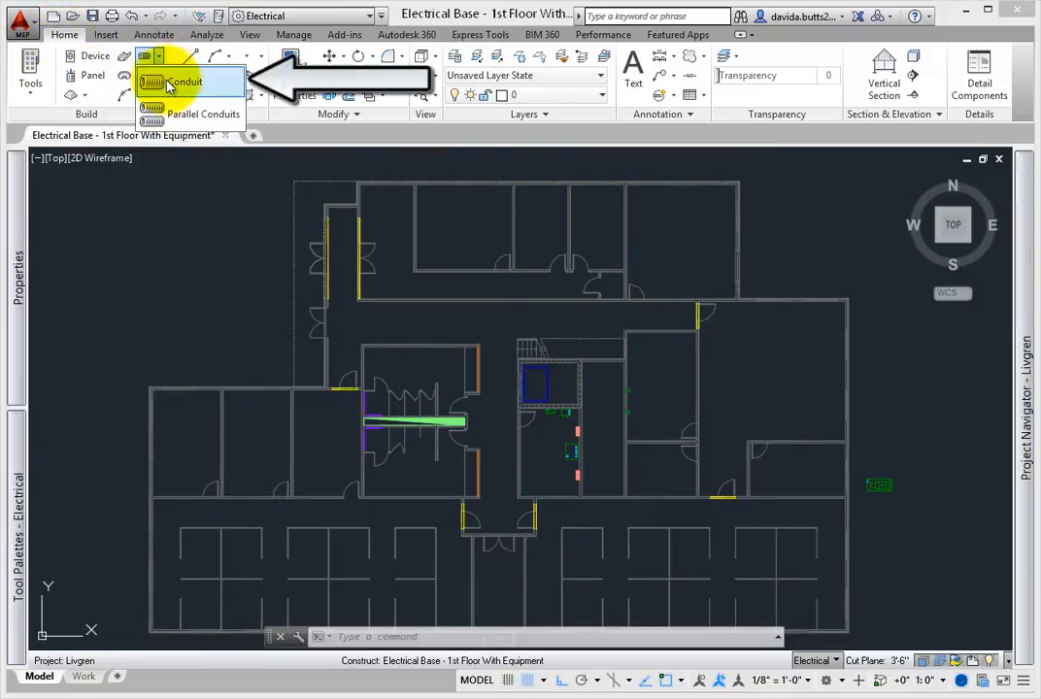
pyautogui.moveTo(185, 82)
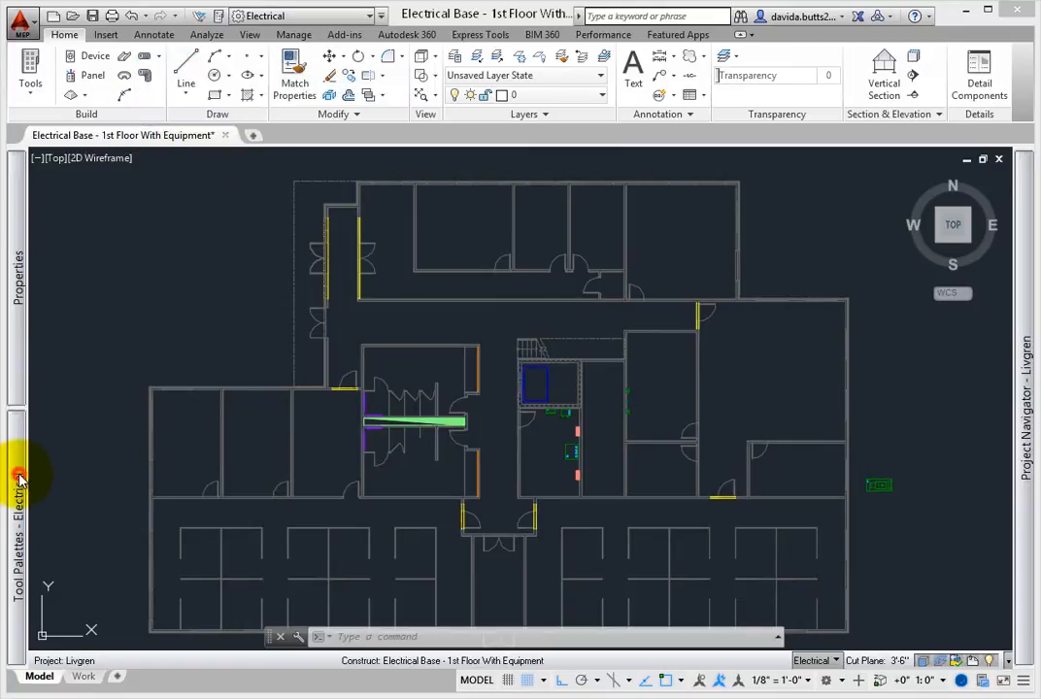
# Open the Electrical tool palettes and review the Power conduit tool's properties.
pyautogui.click(20, 476)
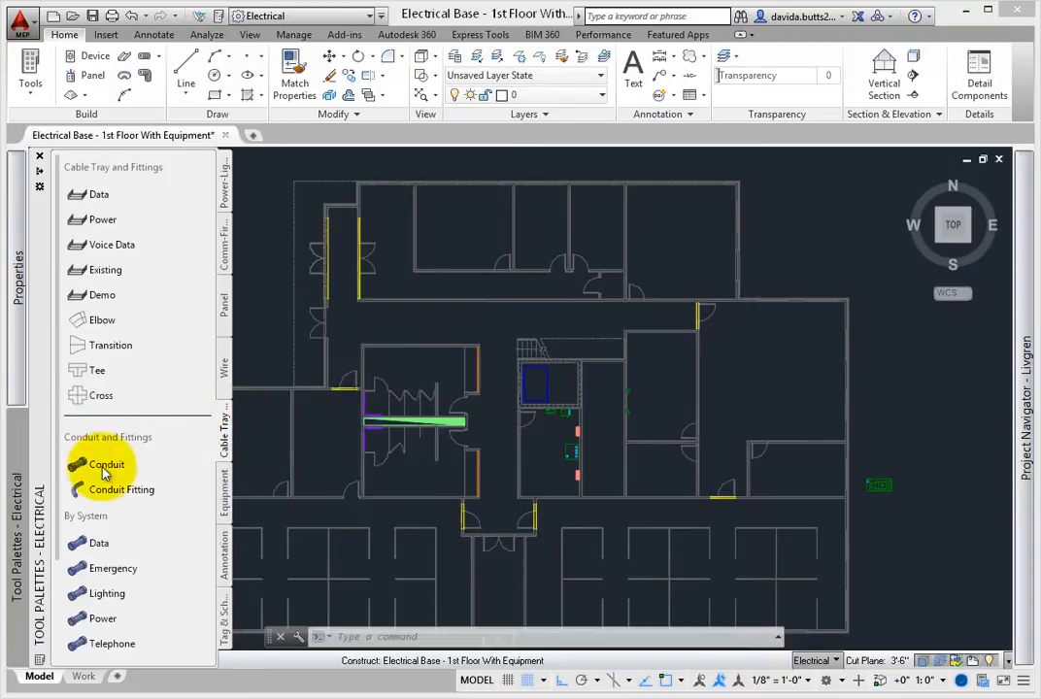
pyautogui.moveTo(107, 464)
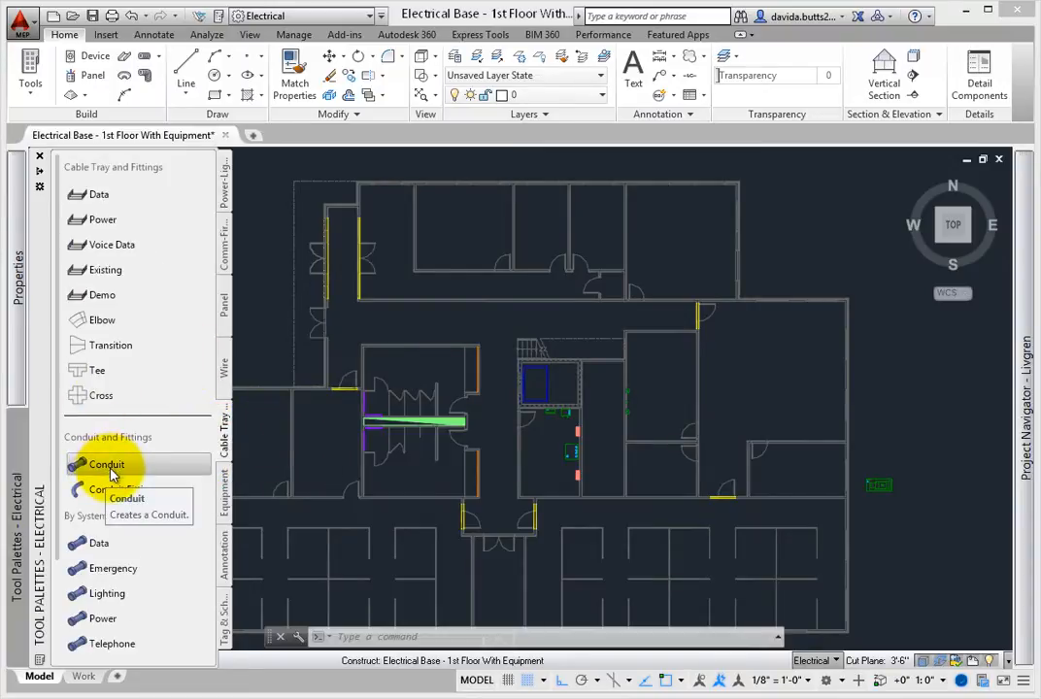
pyautogui.moveTo(103, 618)
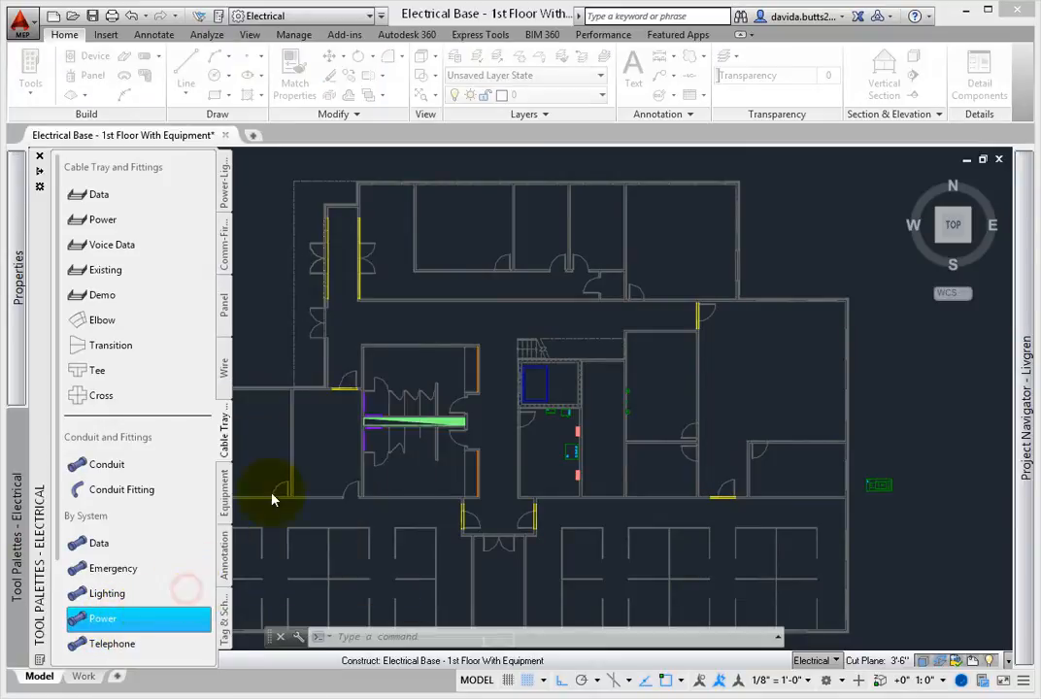
pyautogui.rightClick(101, 619)
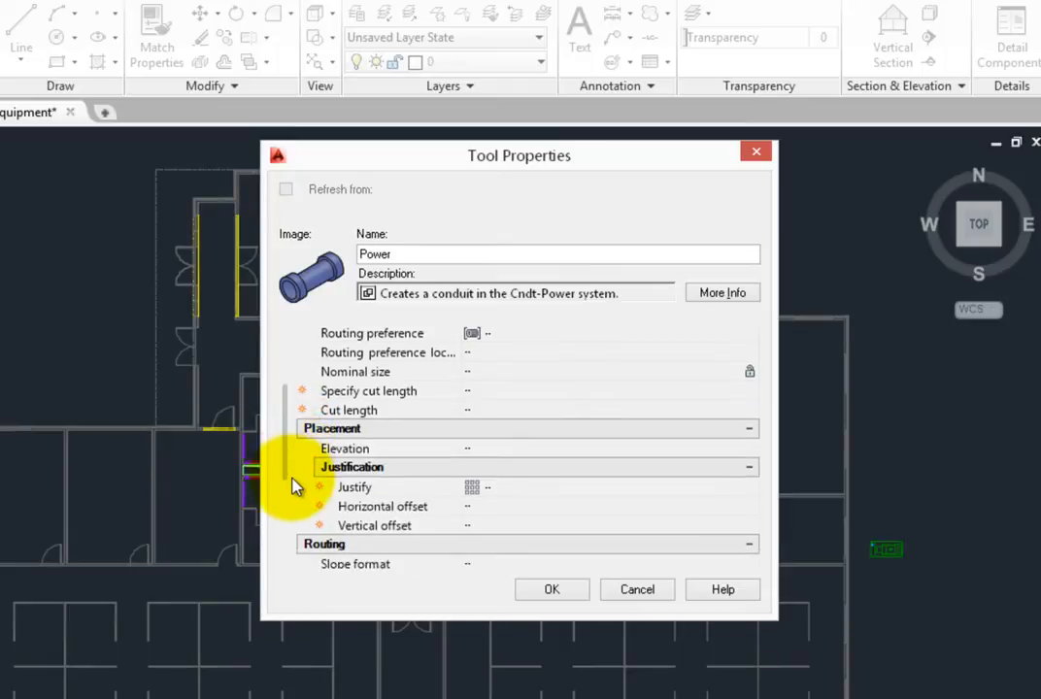
pyautogui.scroll(-3)
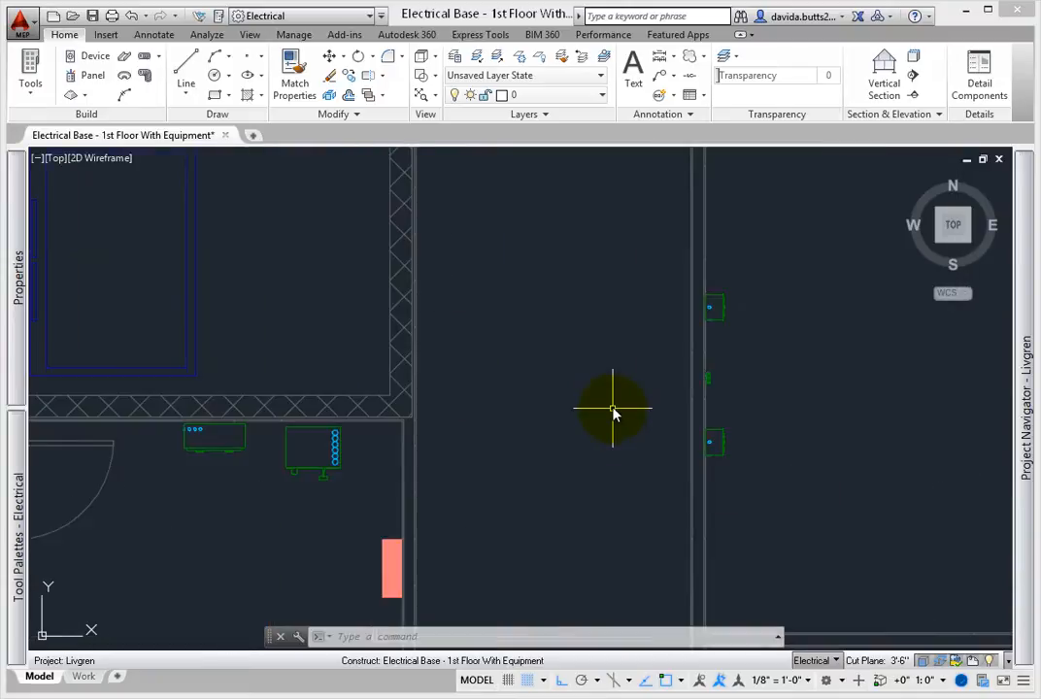
pyautogui.moveTo(732, 281)
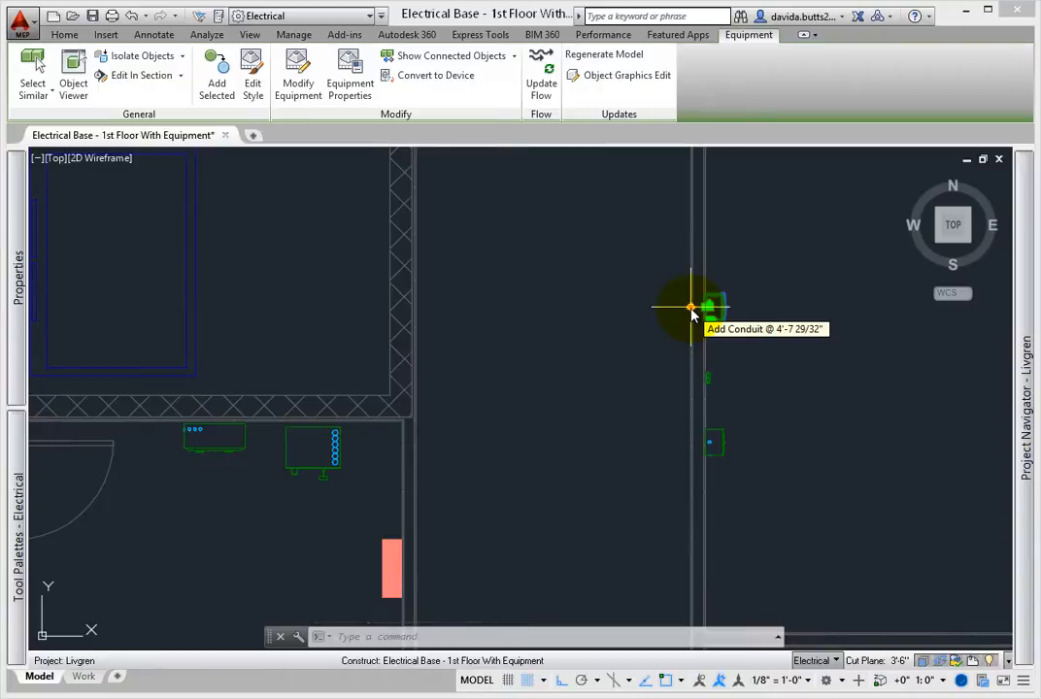
# Start a conduit at the mechanical-room equipment connector and show its Properties palette.
pyautogui.click(693, 309)
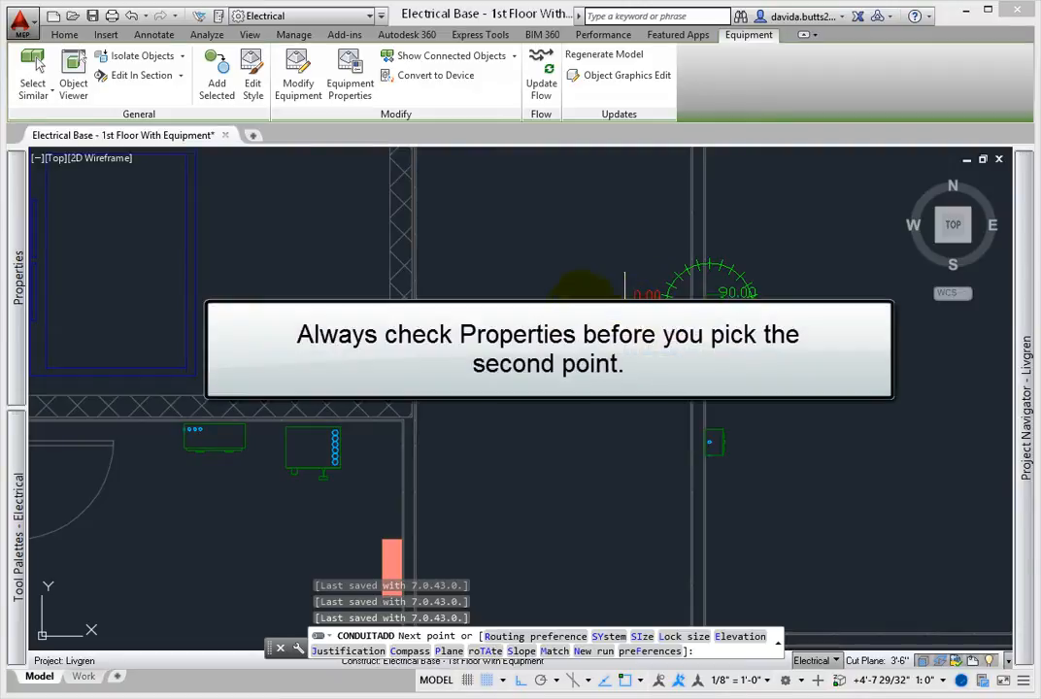
pyautogui.click(17, 306)
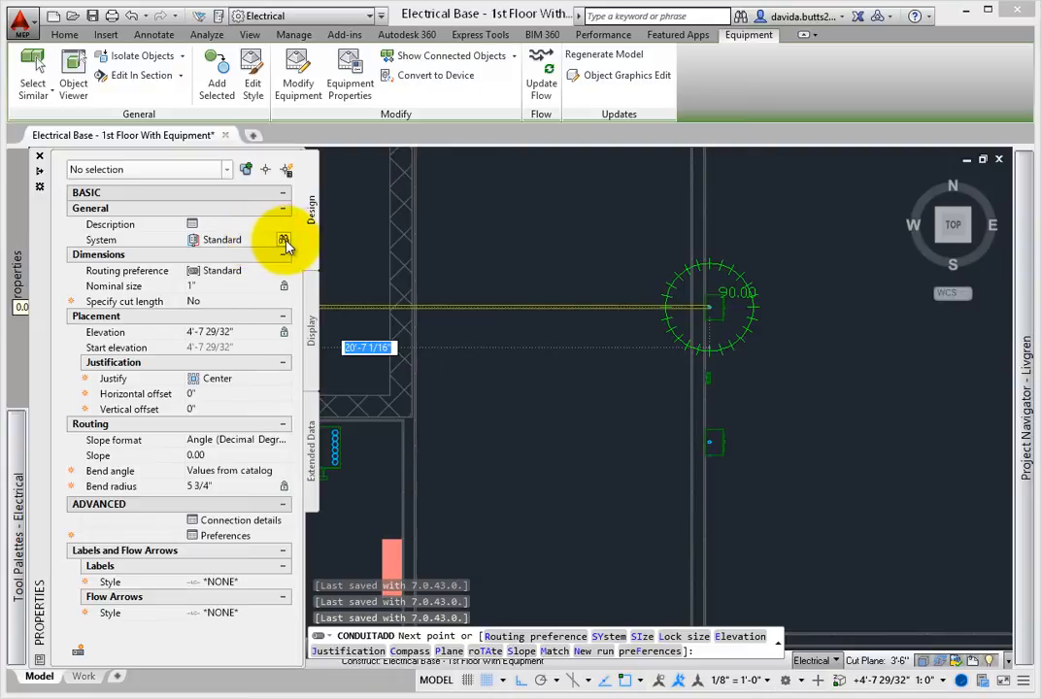
pyautogui.moveTo(284, 239)
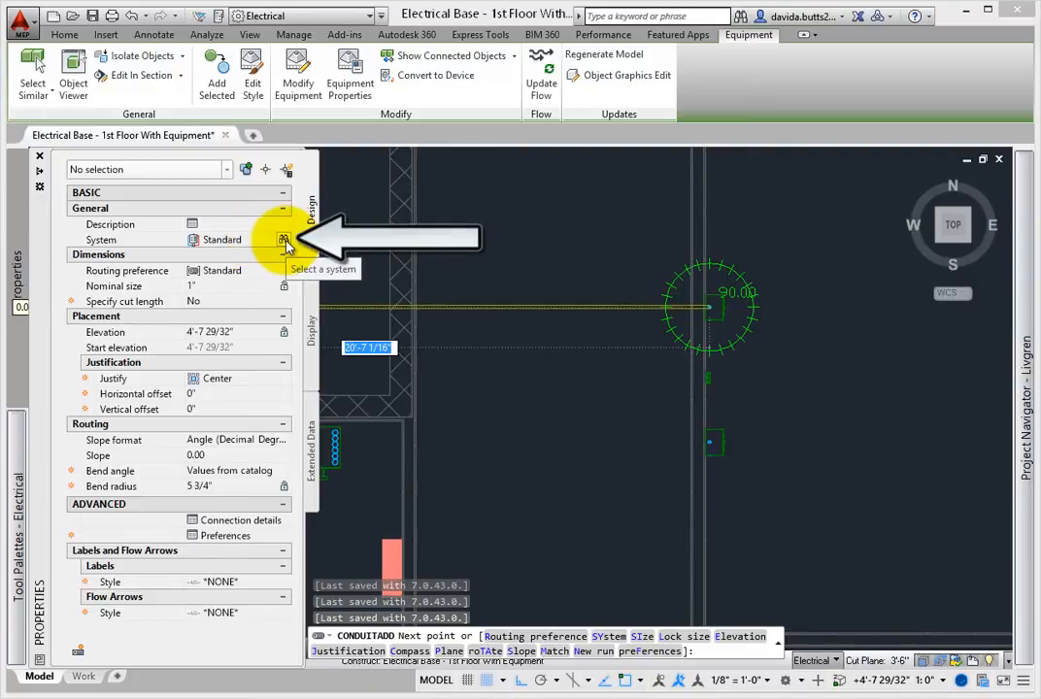
pyautogui.click(282, 240)
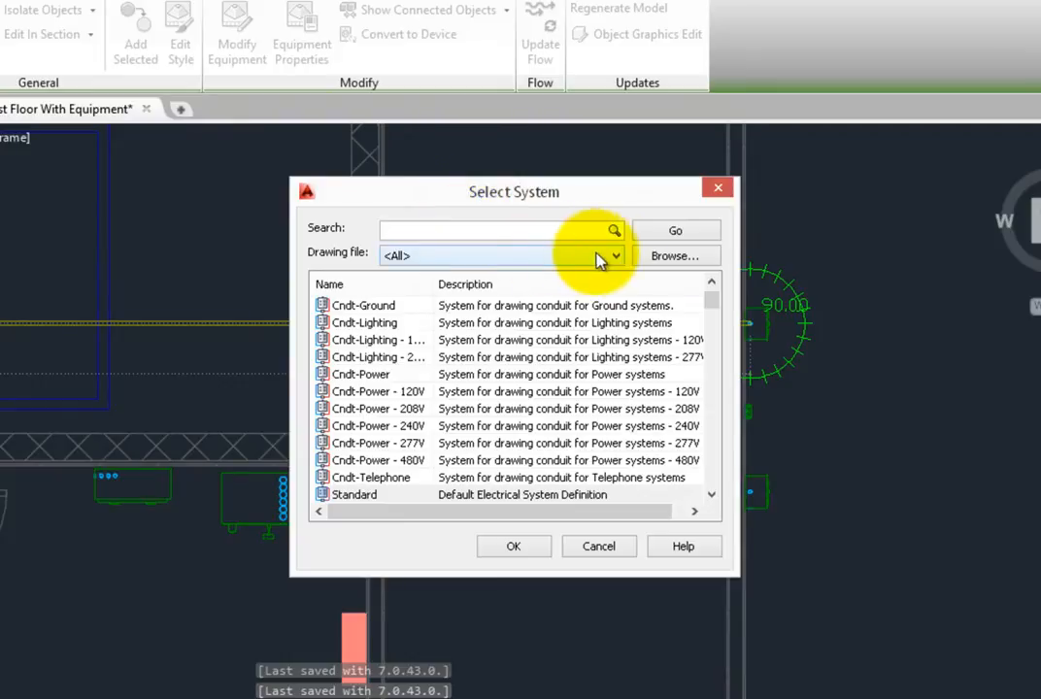
pyautogui.click(614, 256)
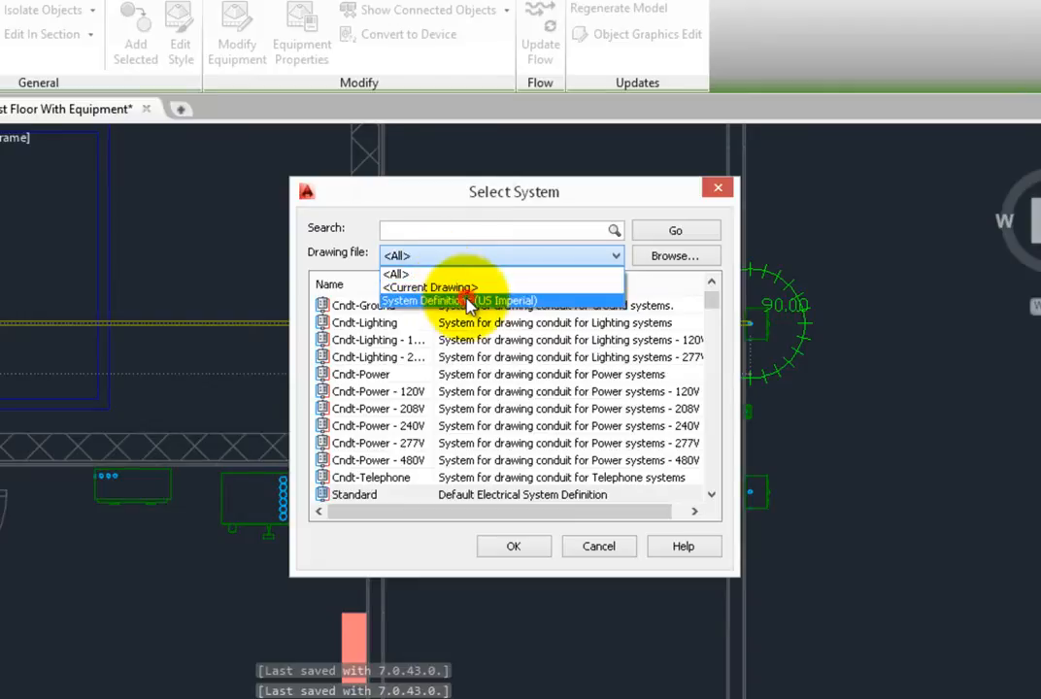
pyautogui.click(457, 301)
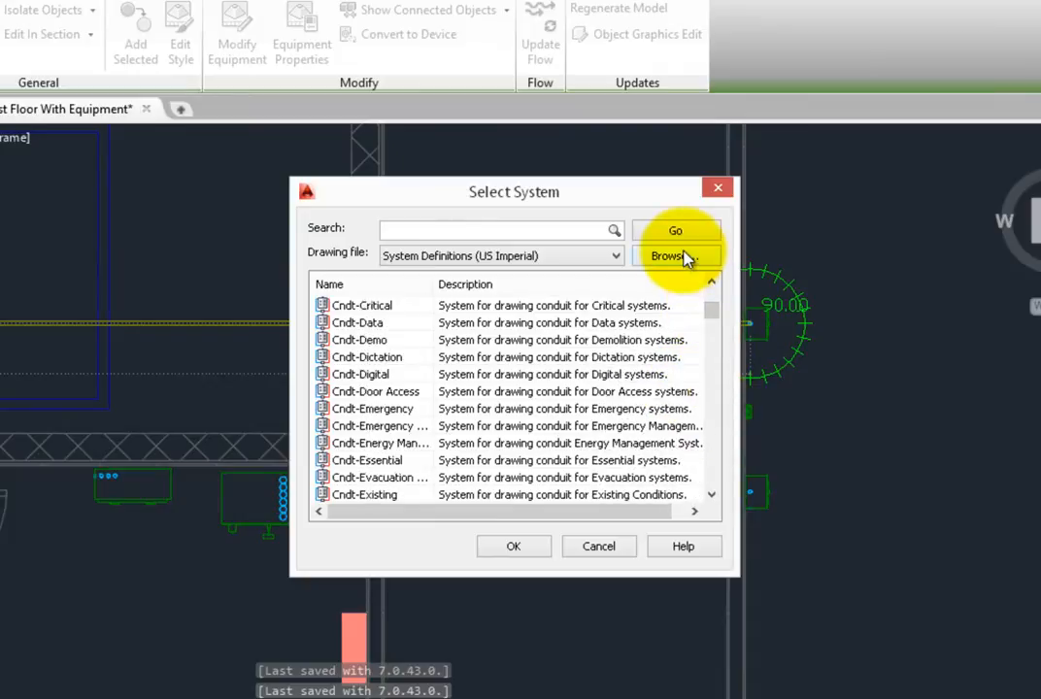
pyautogui.moveTo(675, 256)
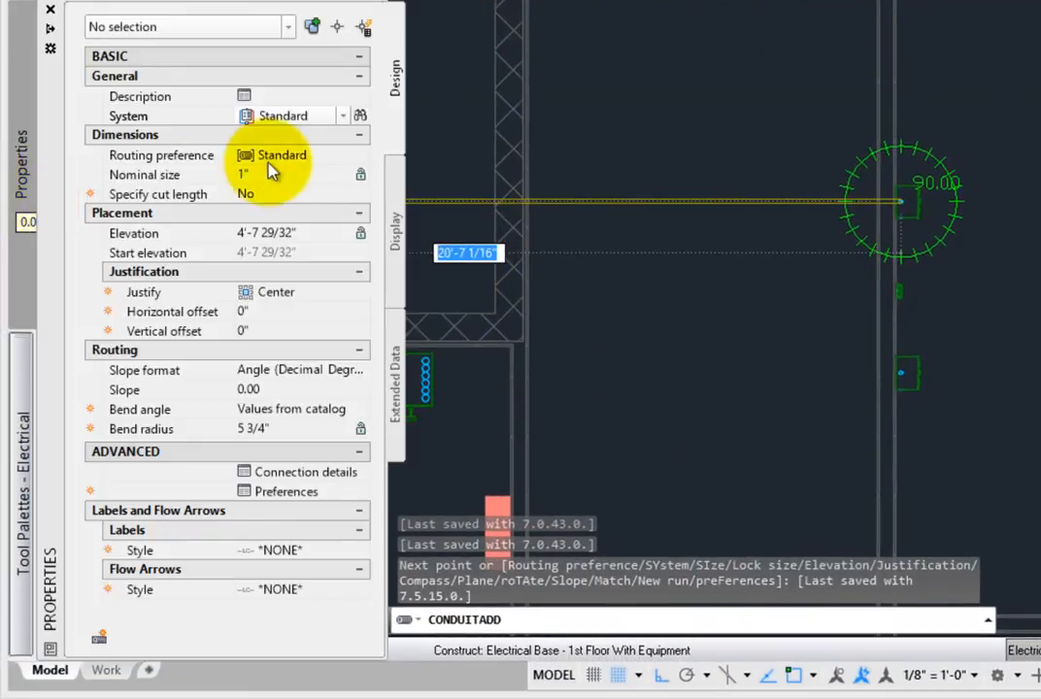
# Set the conduit System to Cndt-Power (PWR) and Routing preference to EMT - Set Screw.
pyautogui.click(342, 116)
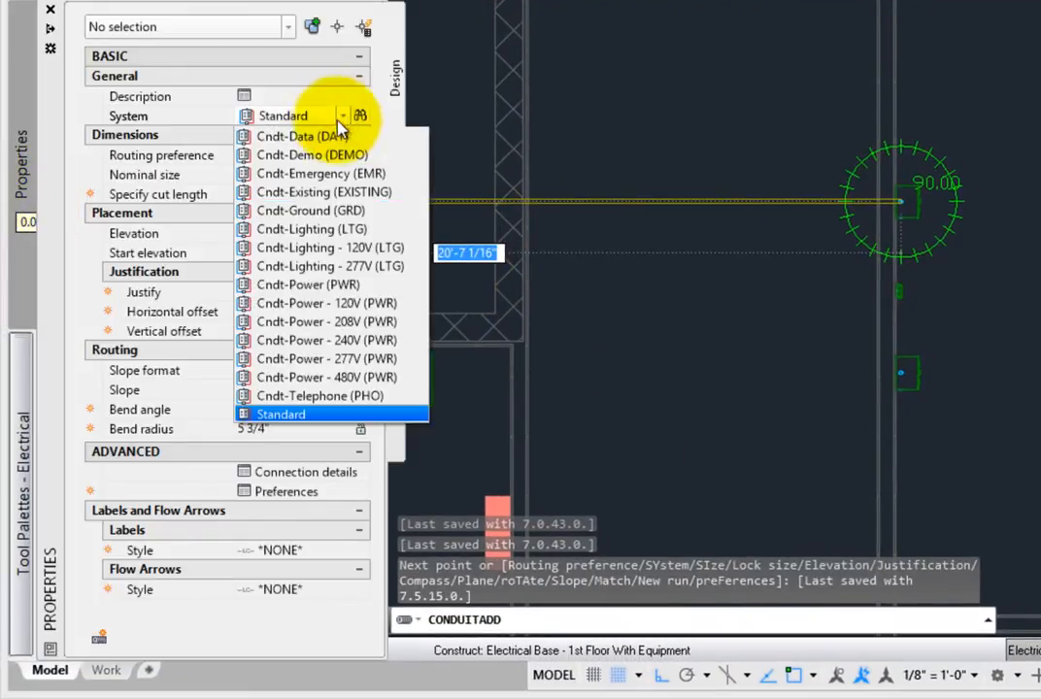
pyautogui.click(308, 285)
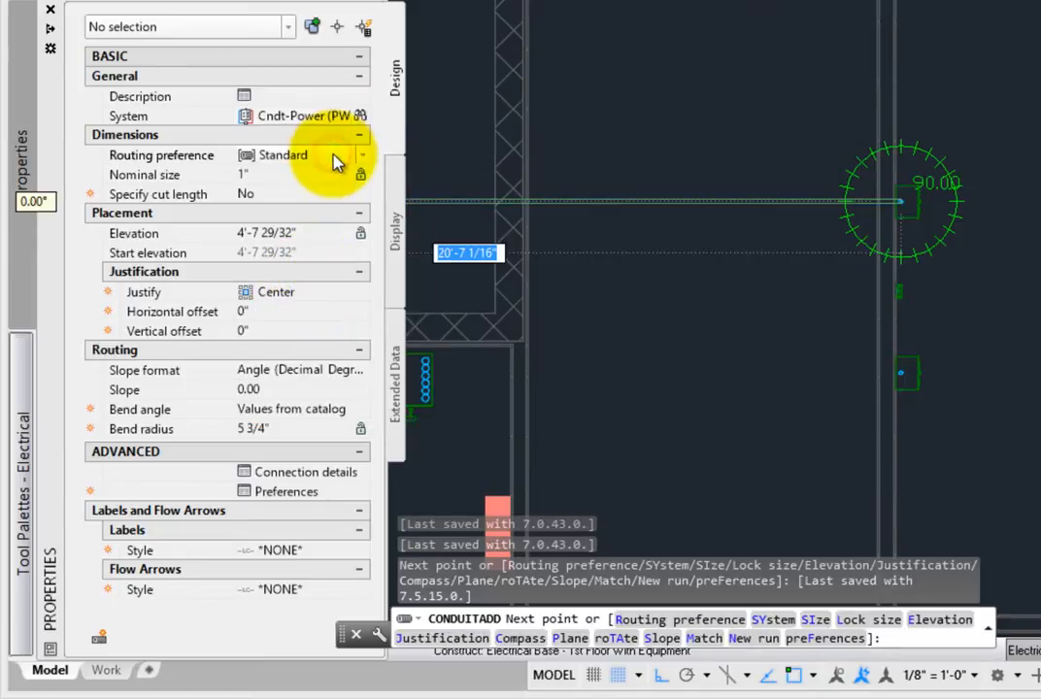
pyautogui.click(361, 155)
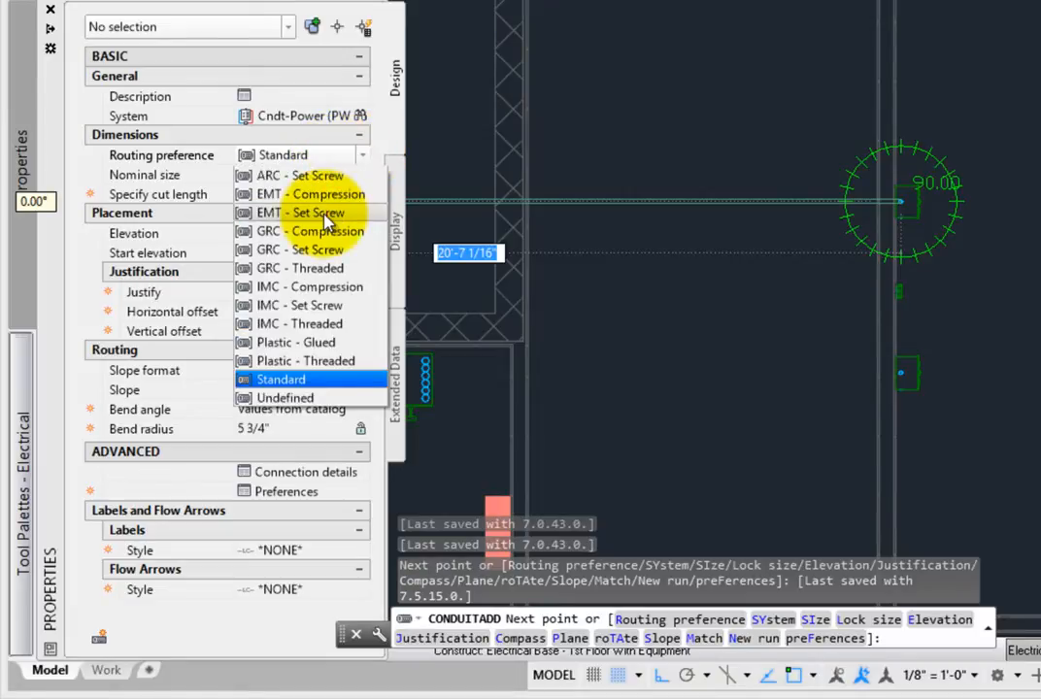
pyautogui.click(300, 213)
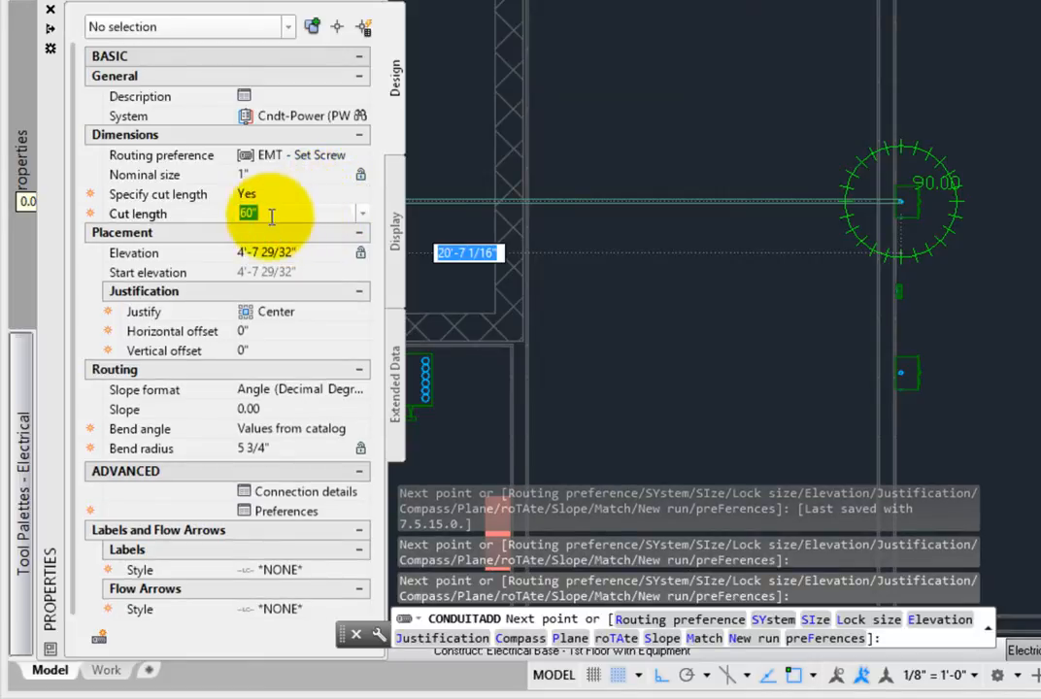
pyautogui.moveTo(325, 214)
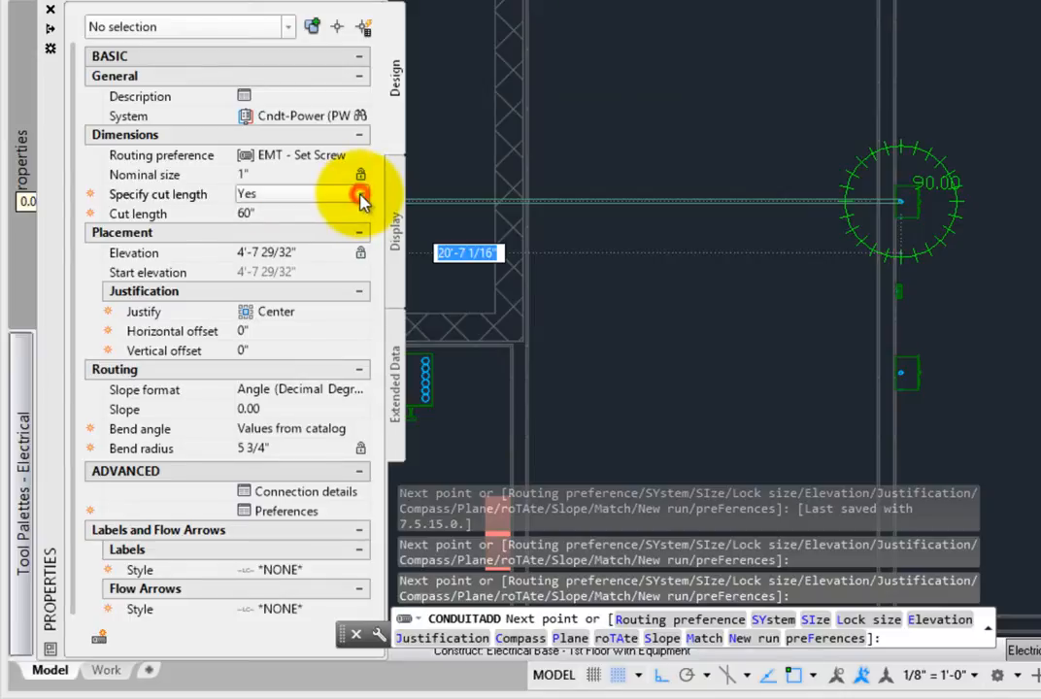
# Change Specify cut length from Yes to No for the conduit run.
pyautogui.click(361, 193)
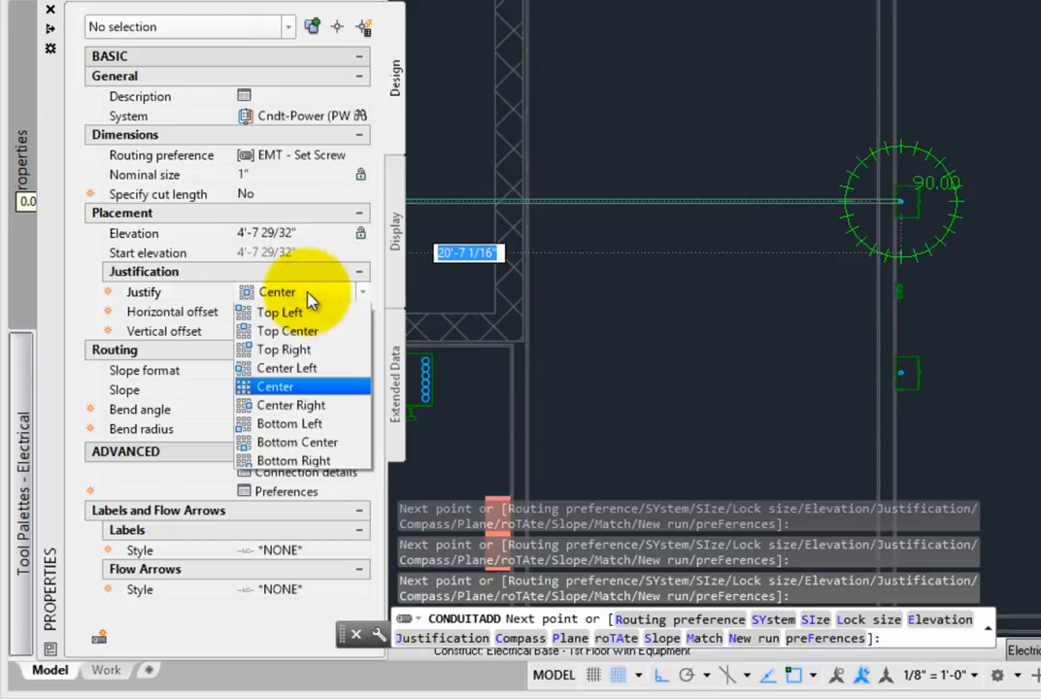
pyautogui.moveTo(280, 312)
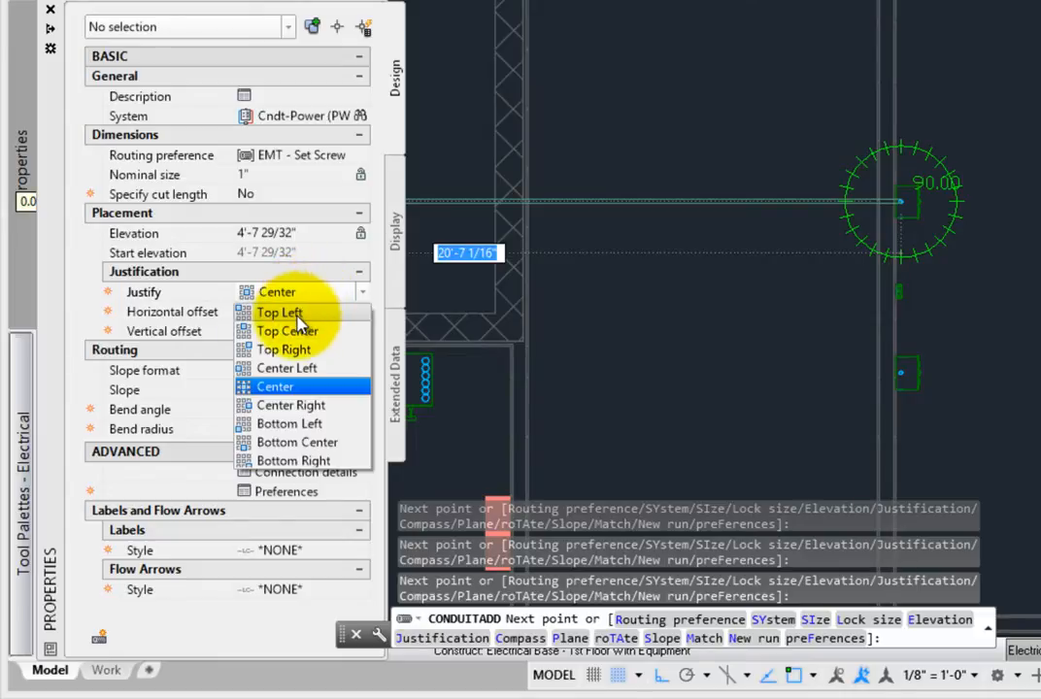
pyautogui.moveTo(306, 384)
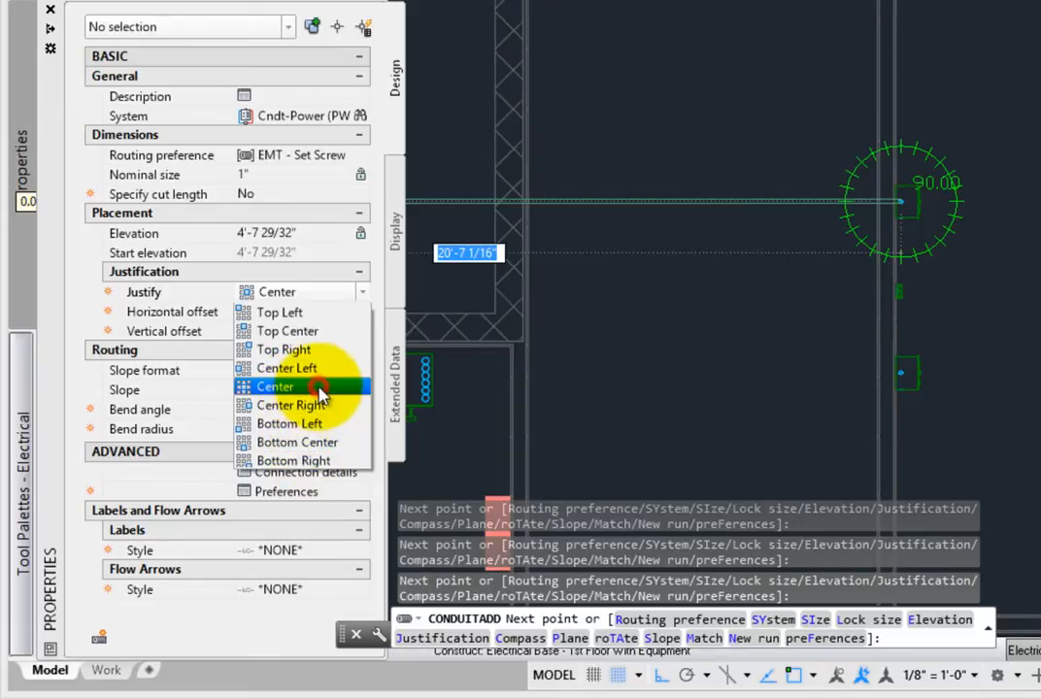
pyautogui.click(275, 387)
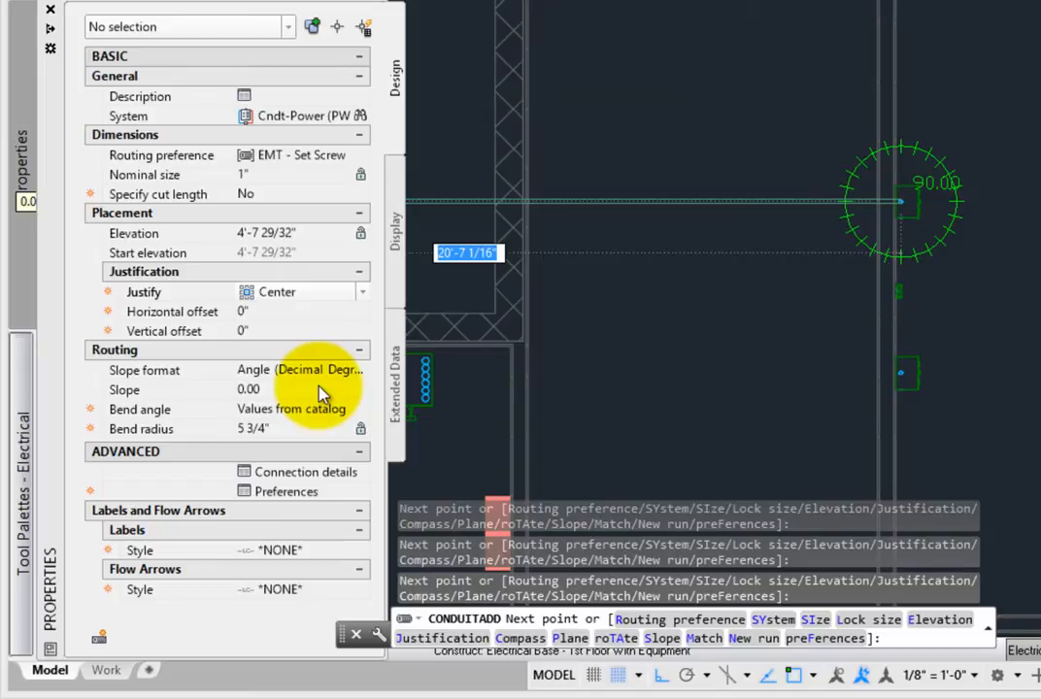
pyautogui.moveTo(276, 317)
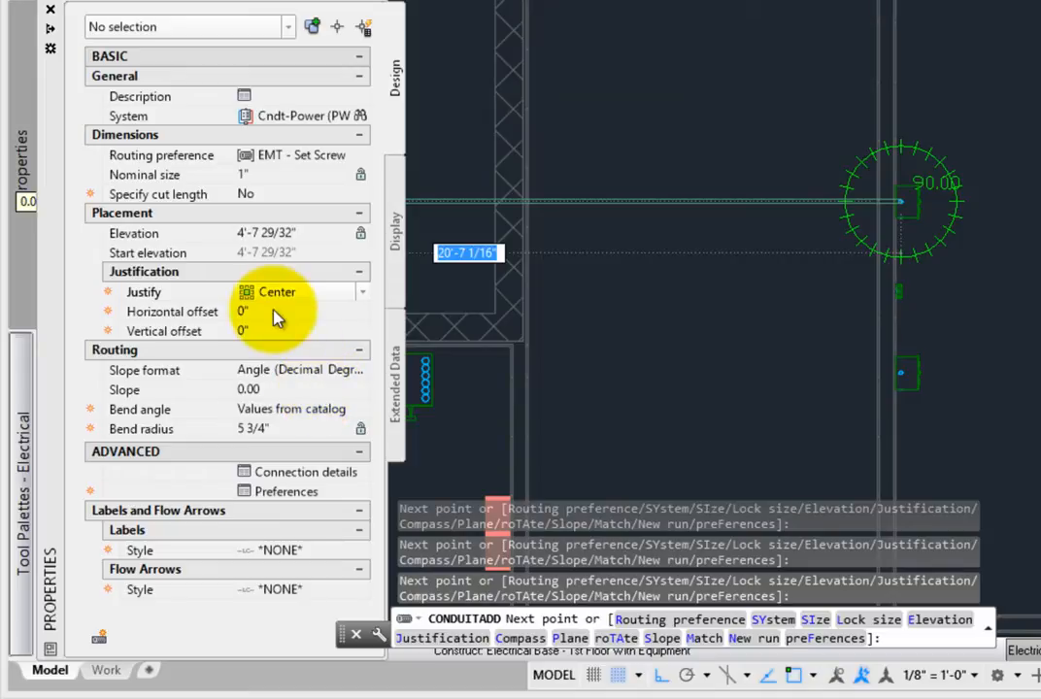
pyautogui.click(291, 310)
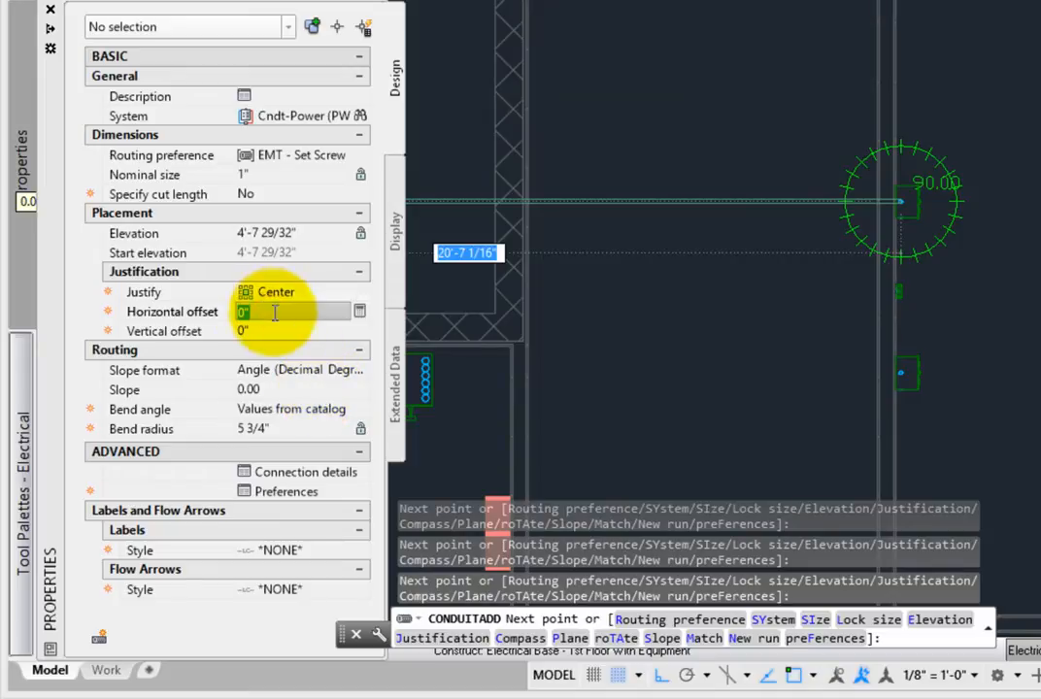
pyautogui.click(291, 331)
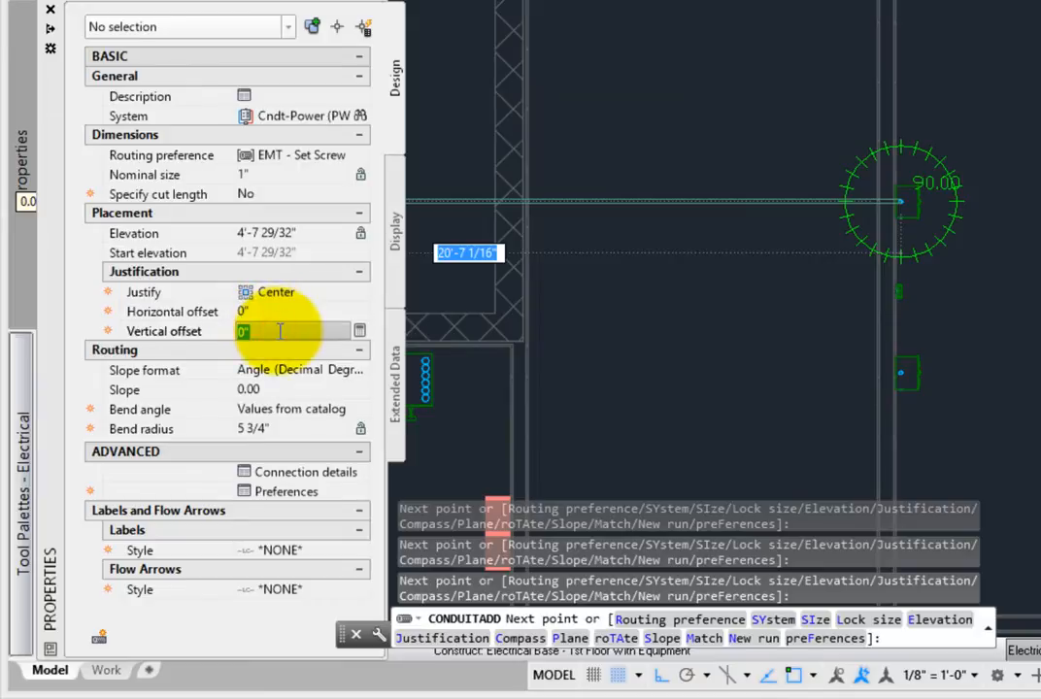
pyautogui.click(291, 311)
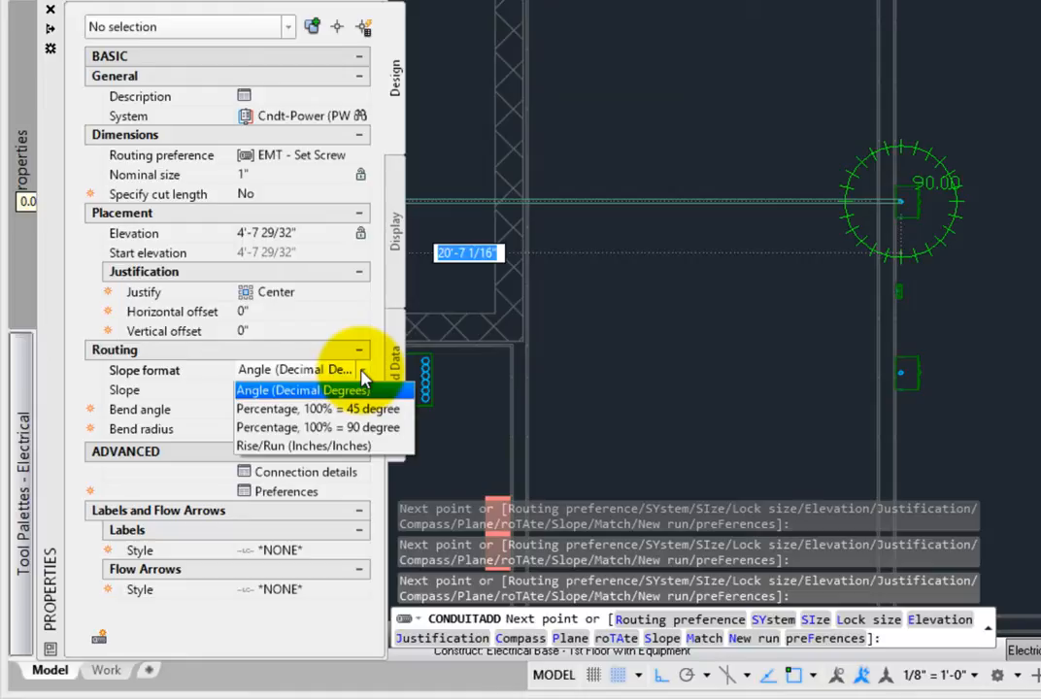
pyautogui.moveTo(384, 433)
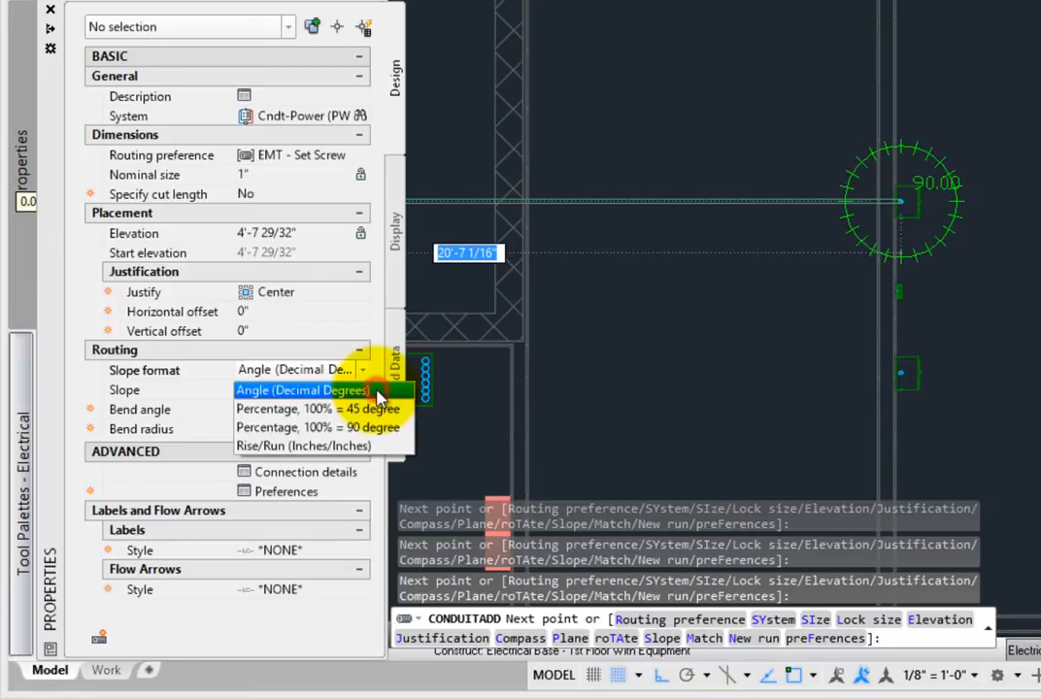
# Set Slope format to Angle (Decimal Degrees) and Bend angle to Values from catalog.
pyautogui.click(302, 389)
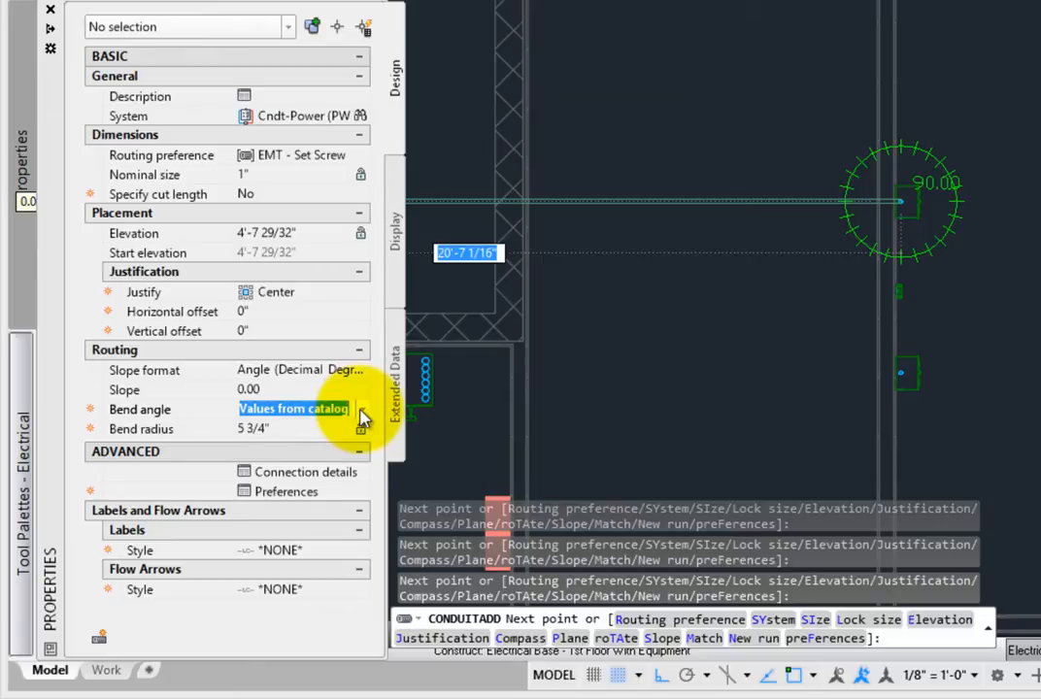
pyautogui.click(362, 408)
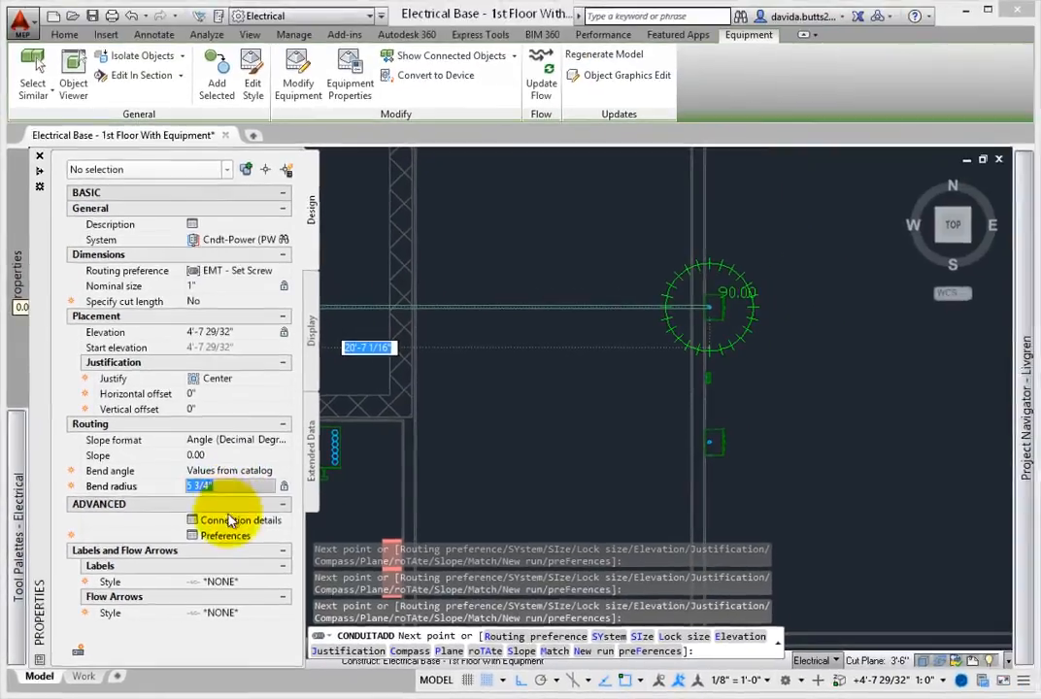
pyautogui.click(241, 521)
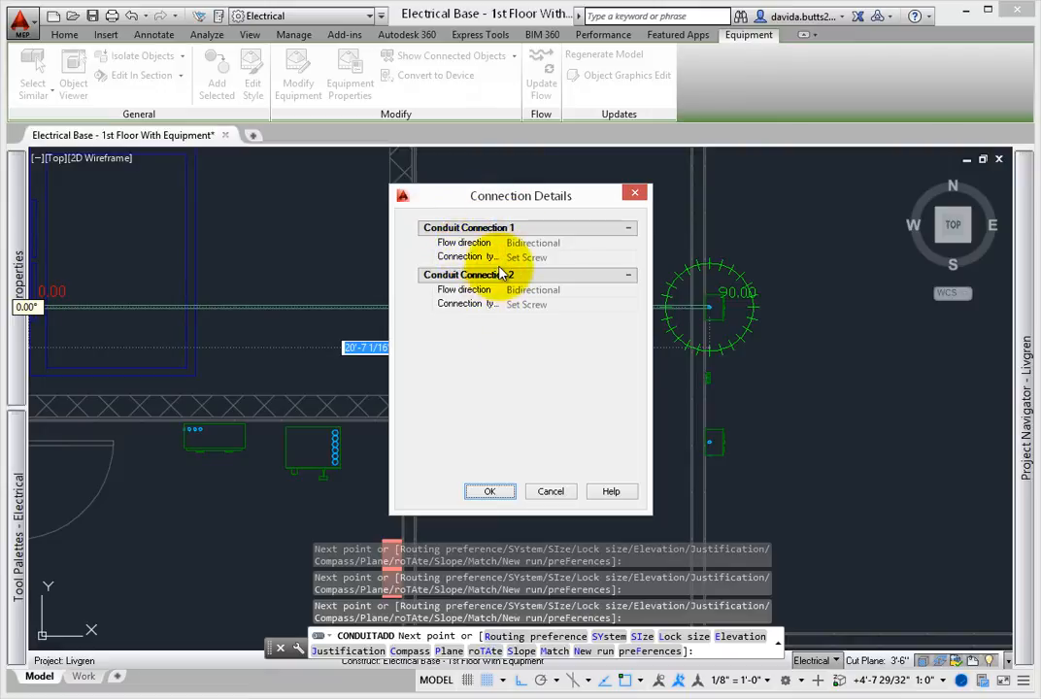
pyautogui.moveTo(471, 302)
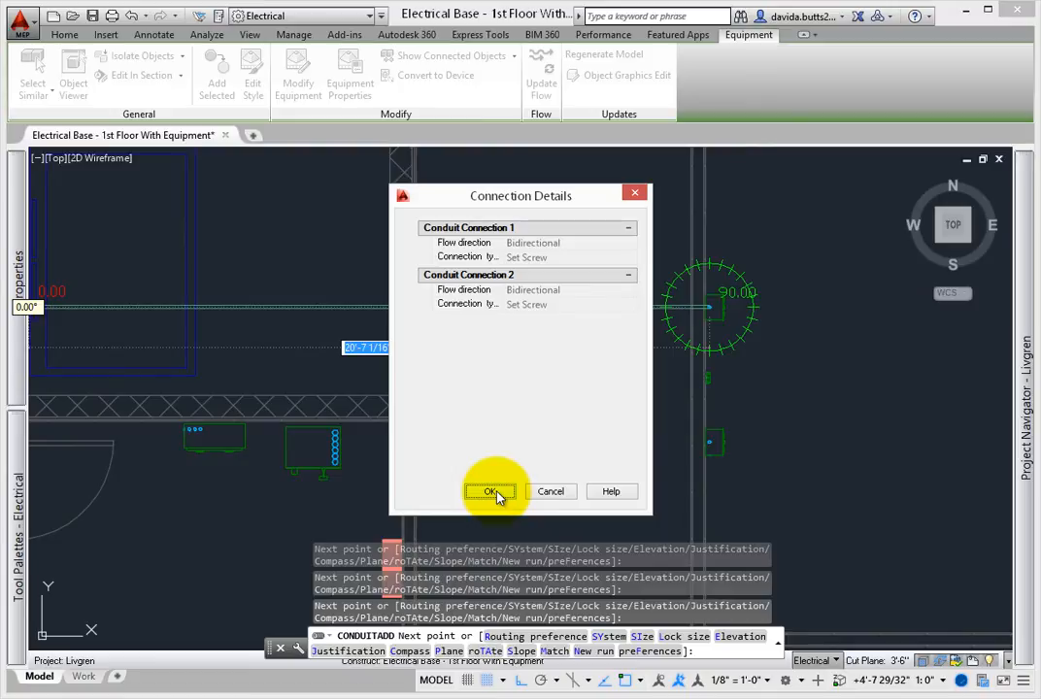
pyautogui.click(492, 492)
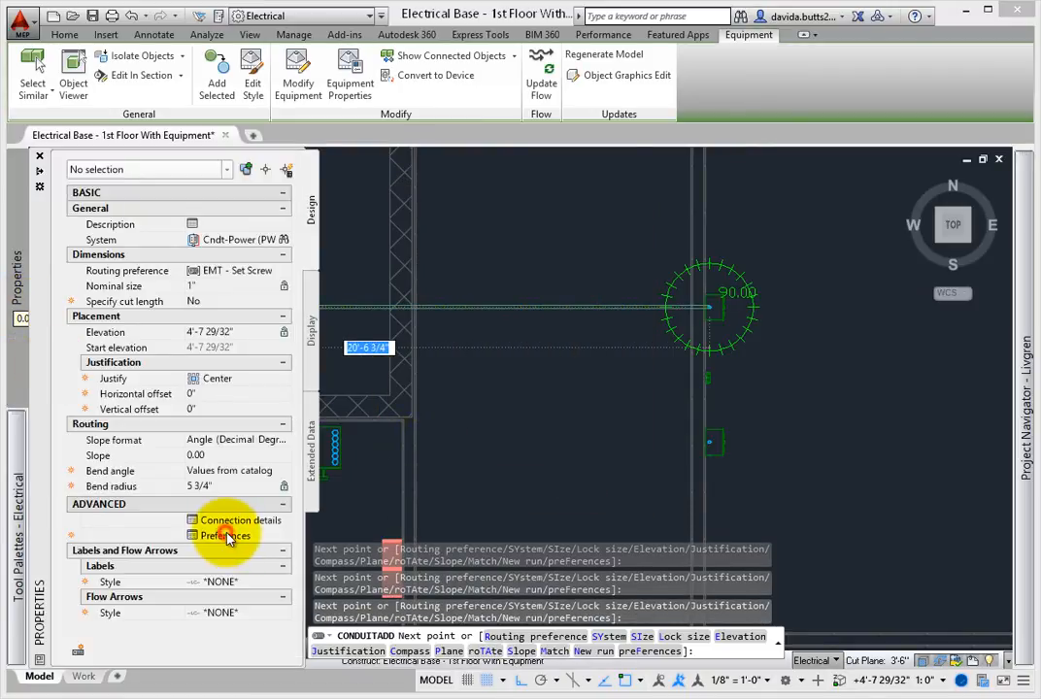
# Enable 'Automatically create riser at new elevation' in Conduit Layout Preferences and confirm with OK.
pyautogui.click(224, 535)
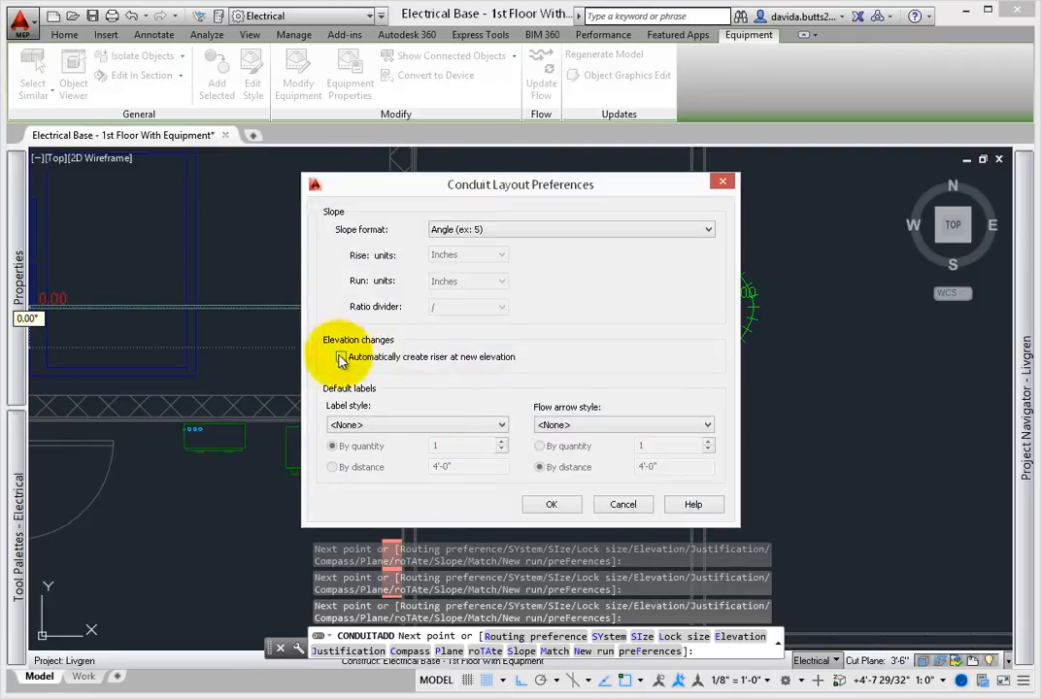
pyautogui.click(339, 357)
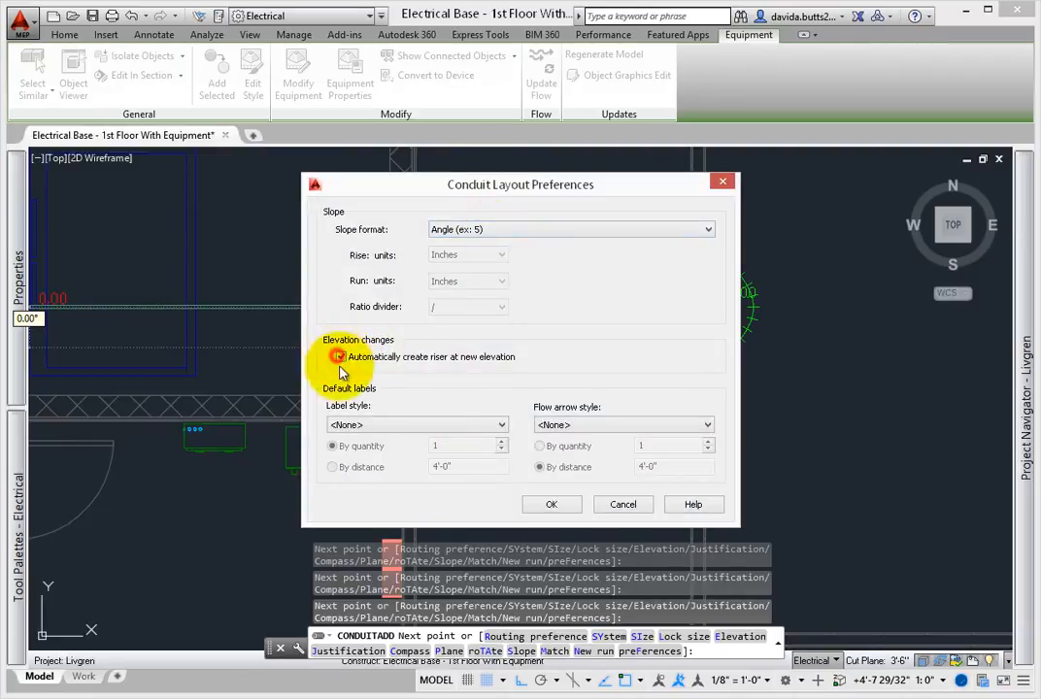
pyautogui.click(341, 357)
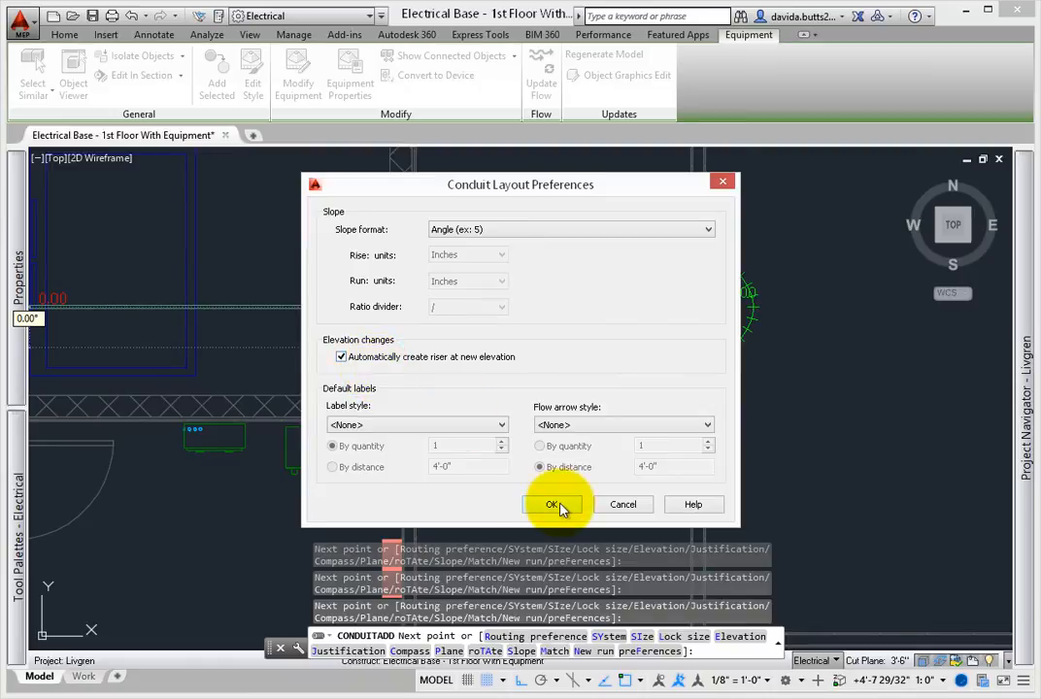
pyautogui.click(554, 504)
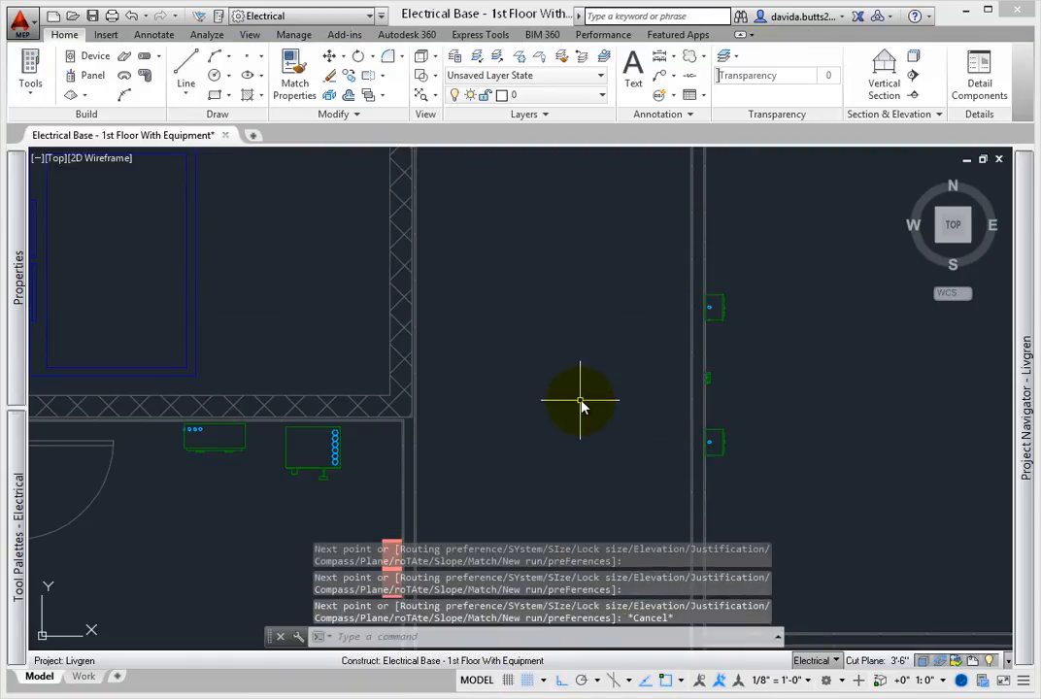
pyautogui.moveTo(723, 286)
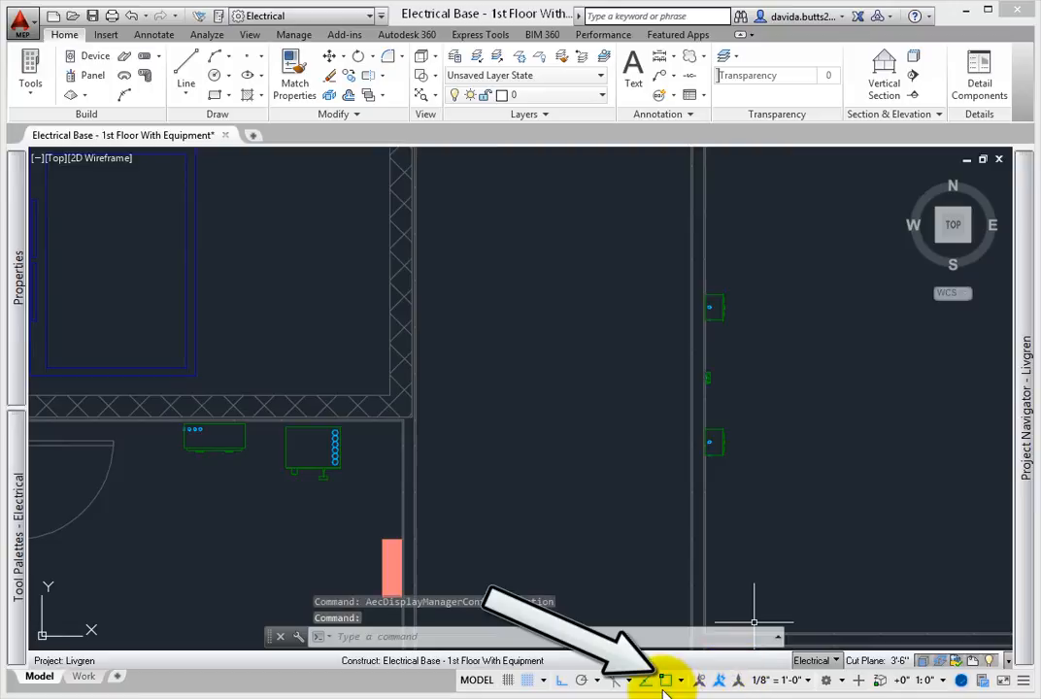
pyautogui.click(667, 680)
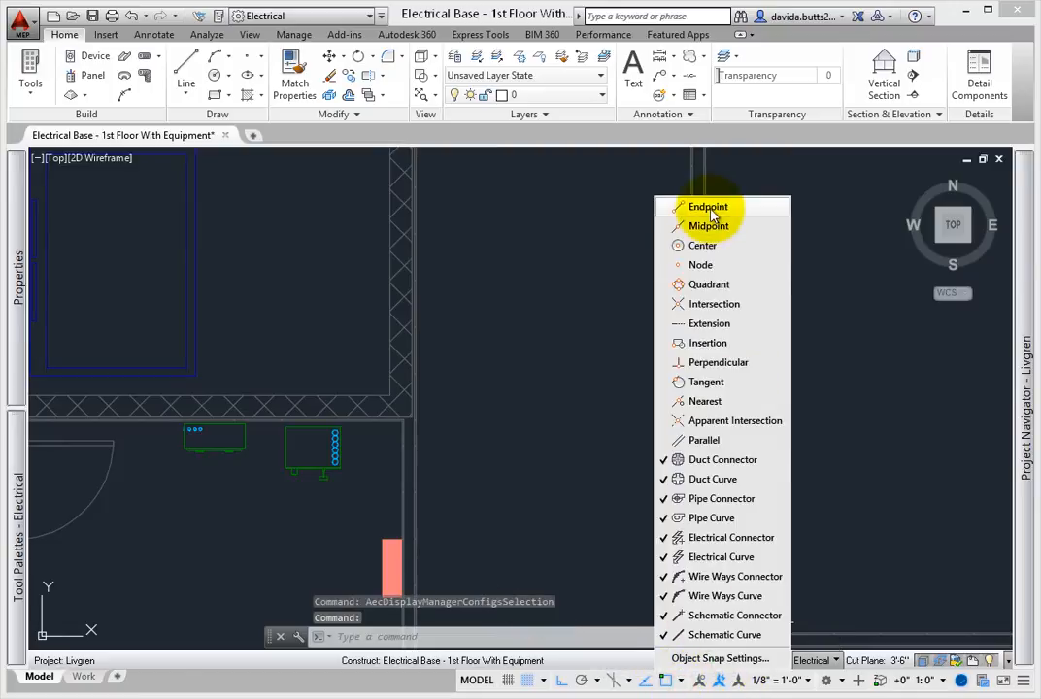
pyautogui.moveTo(709, 557)
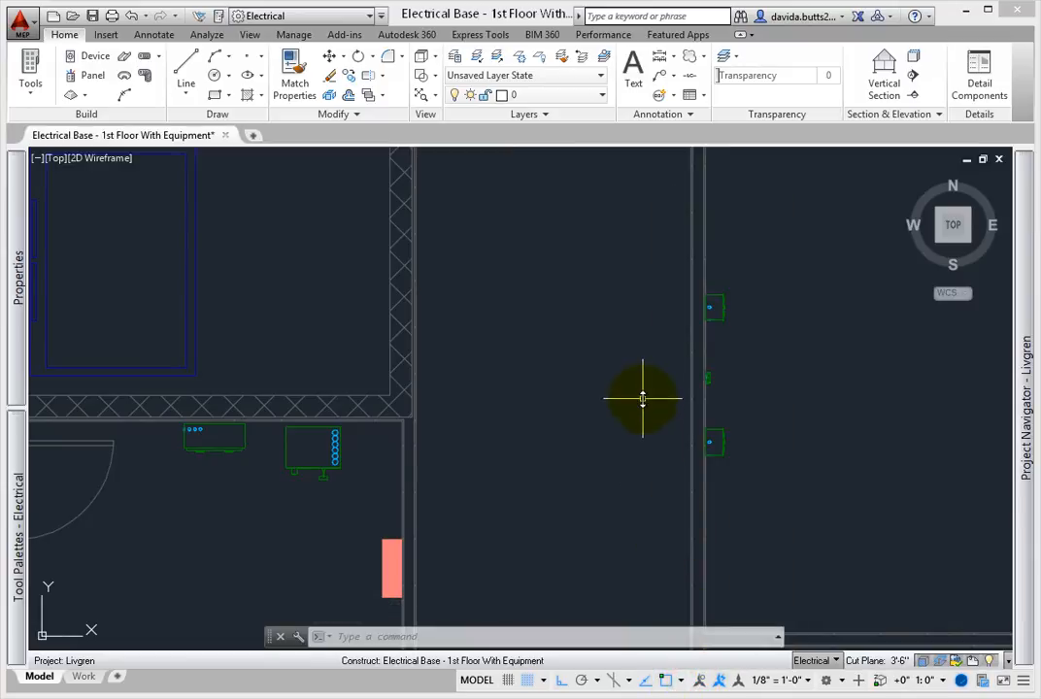
pyautogui.moveTo(718, 292)
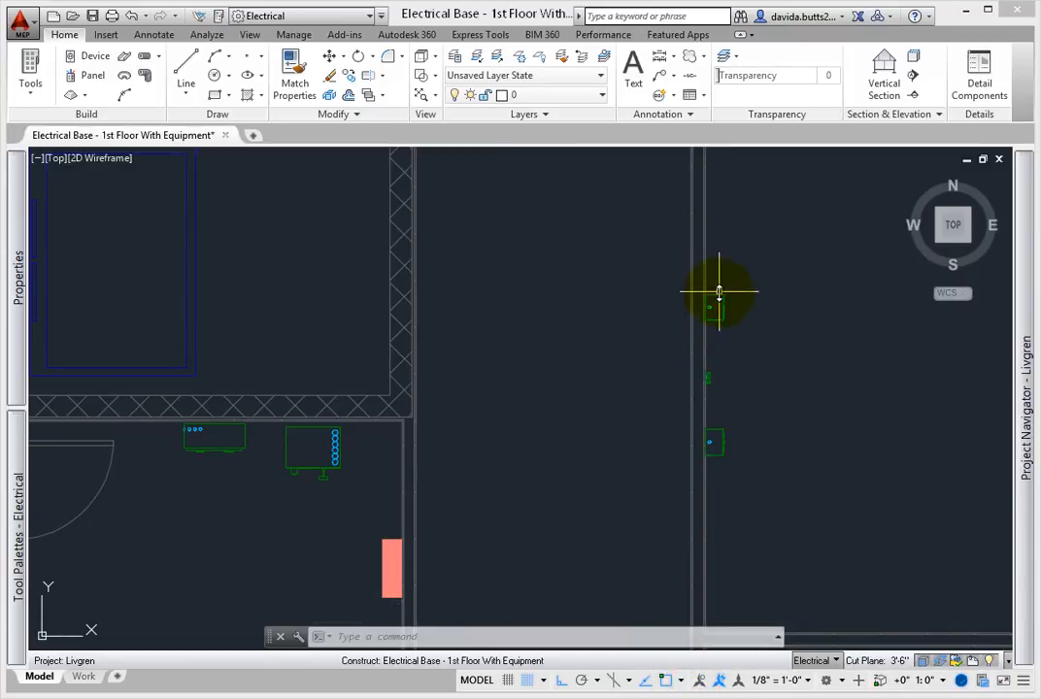
pyautogui.moveTo(716, 303)
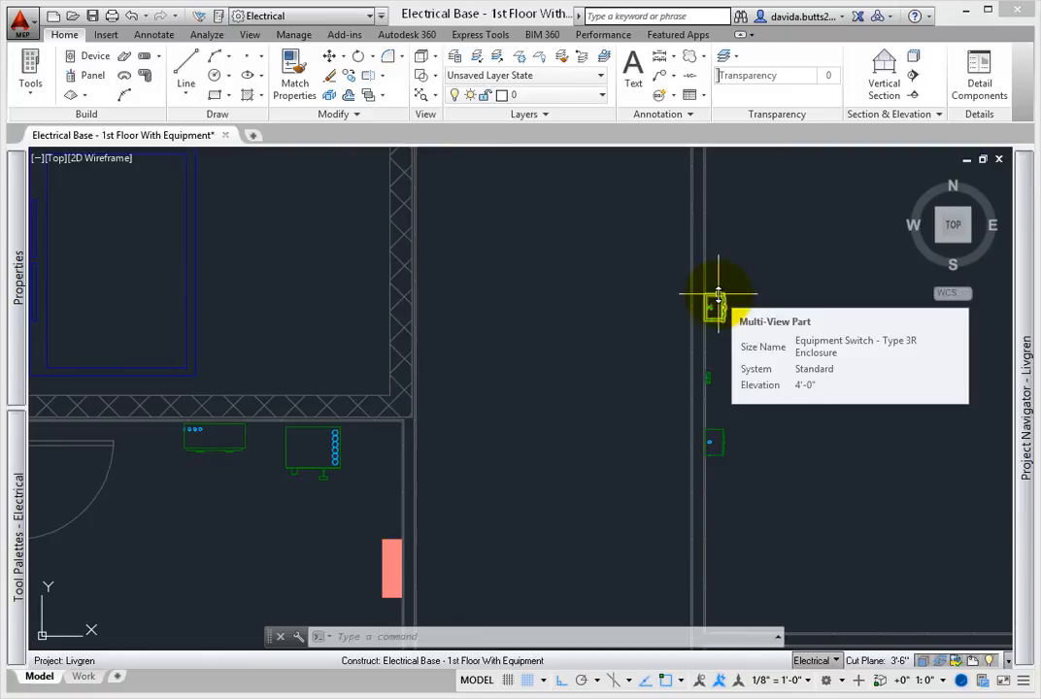
# Start a conduit from the equipment switch's Add Conduit grip and assign it Cndt-Power (PWR).
pyautogui.click(714, 306)
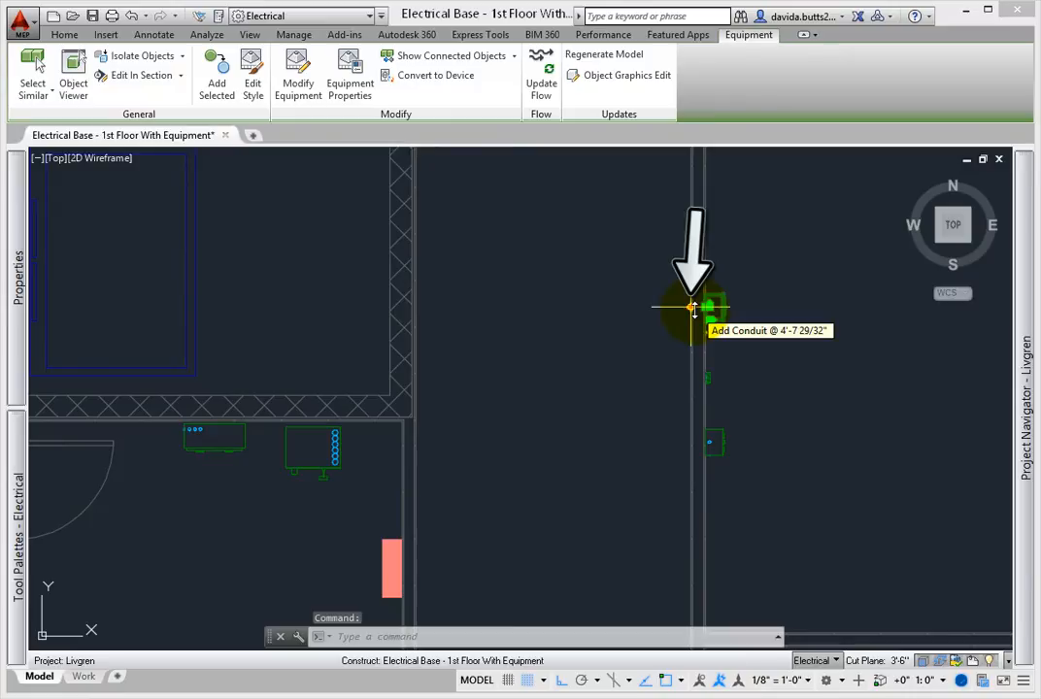
pyautogui.click(694, 308)
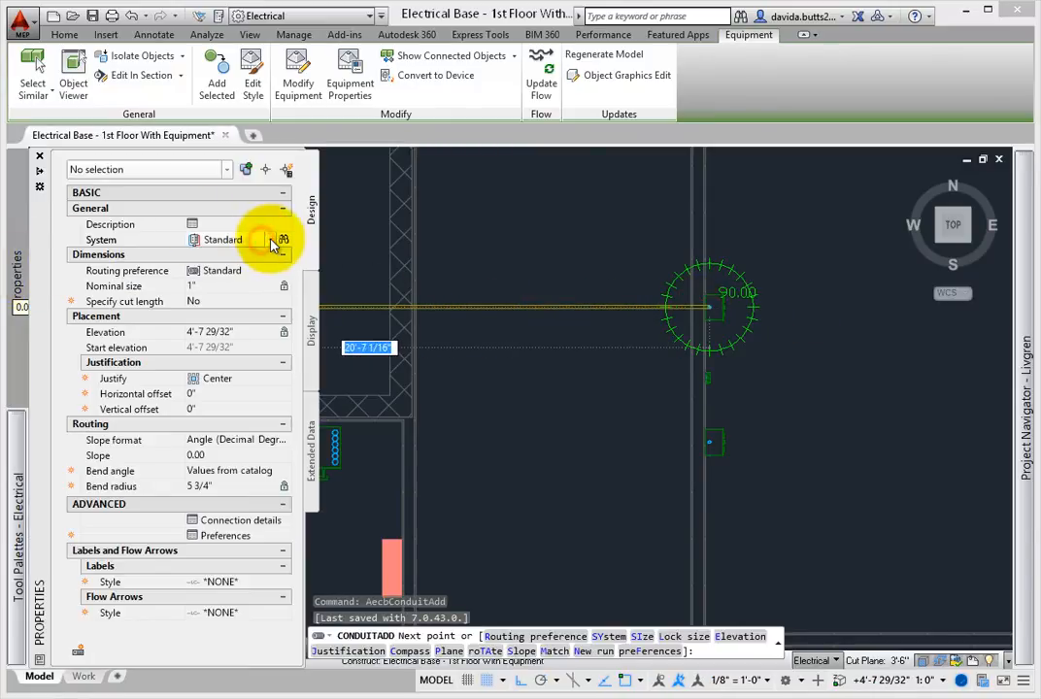
pyautogui.click(283, 240)
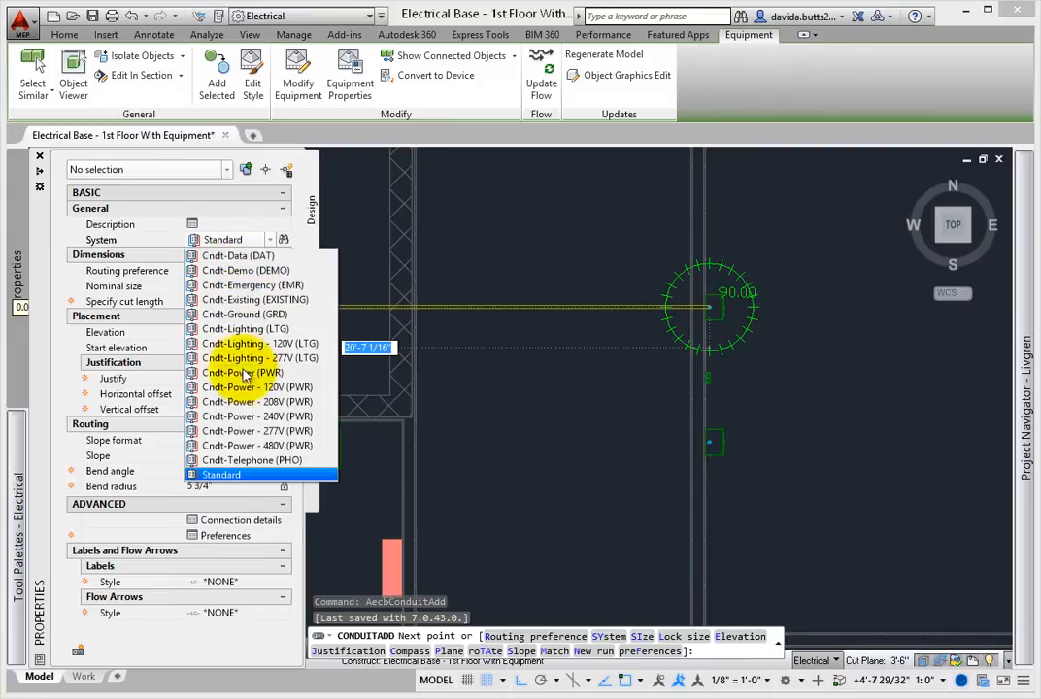
pyautogui.click(257, 387)
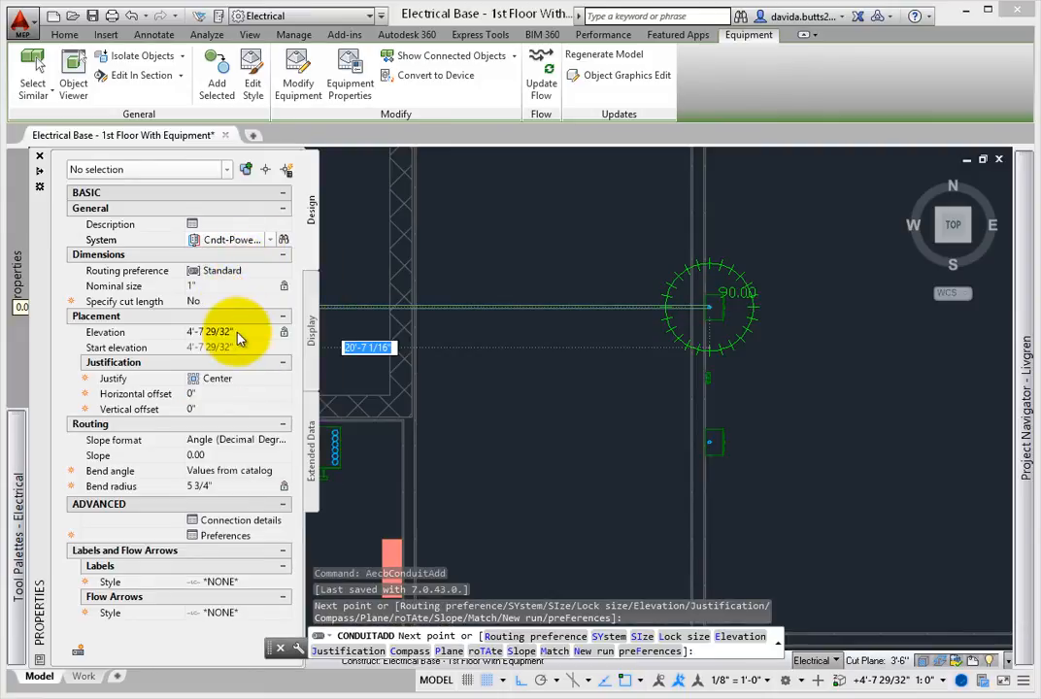
pyautogui.click(209, 332)
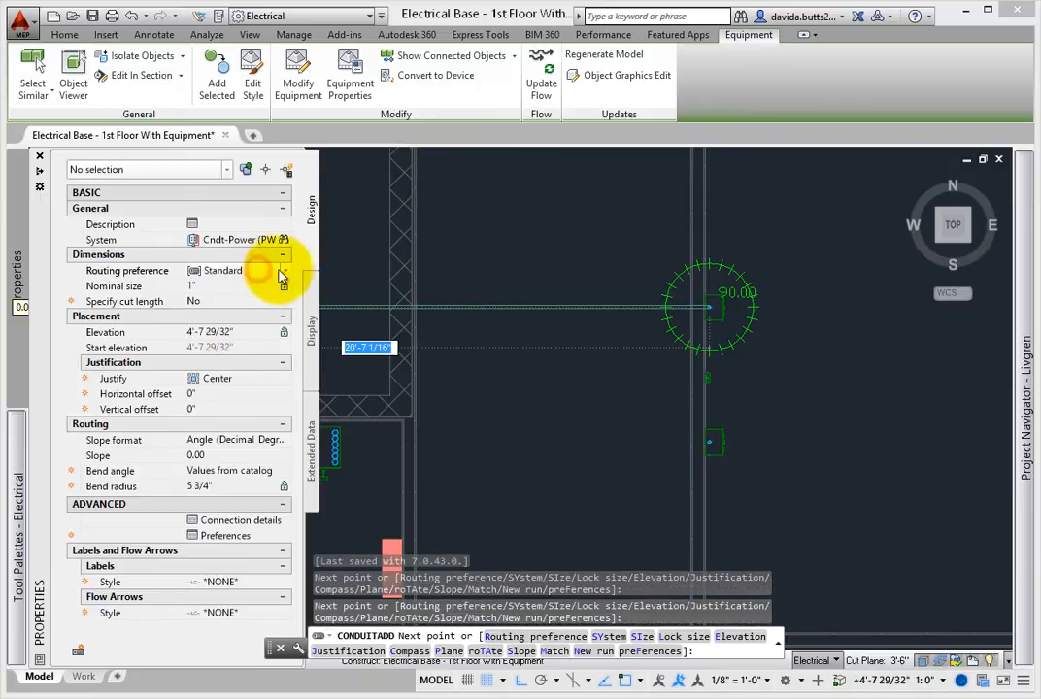
pyautogui.click(282, 270)
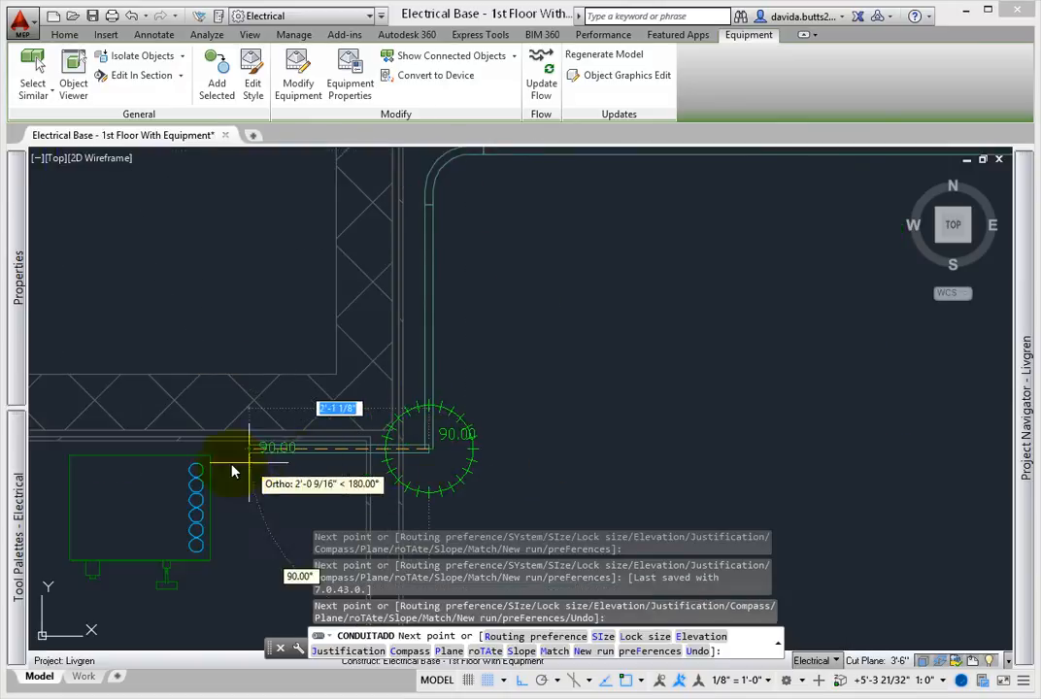
# End the run at the motor starter connector and preview routing solutions with N.
pyautogui.click(198, 474)
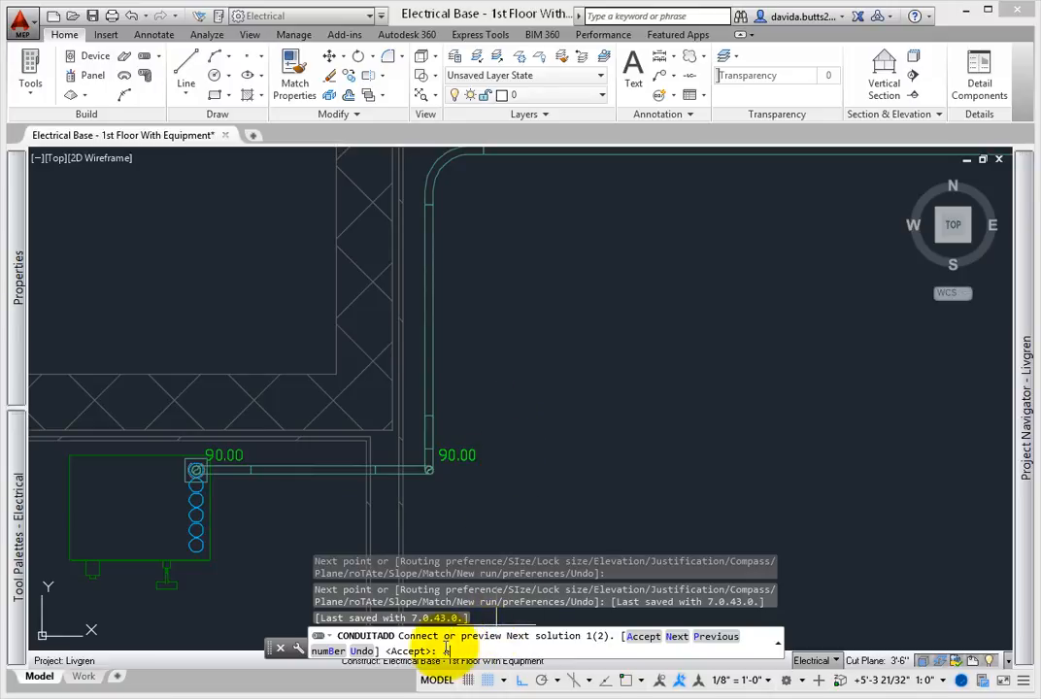
pyautogui.write('n')
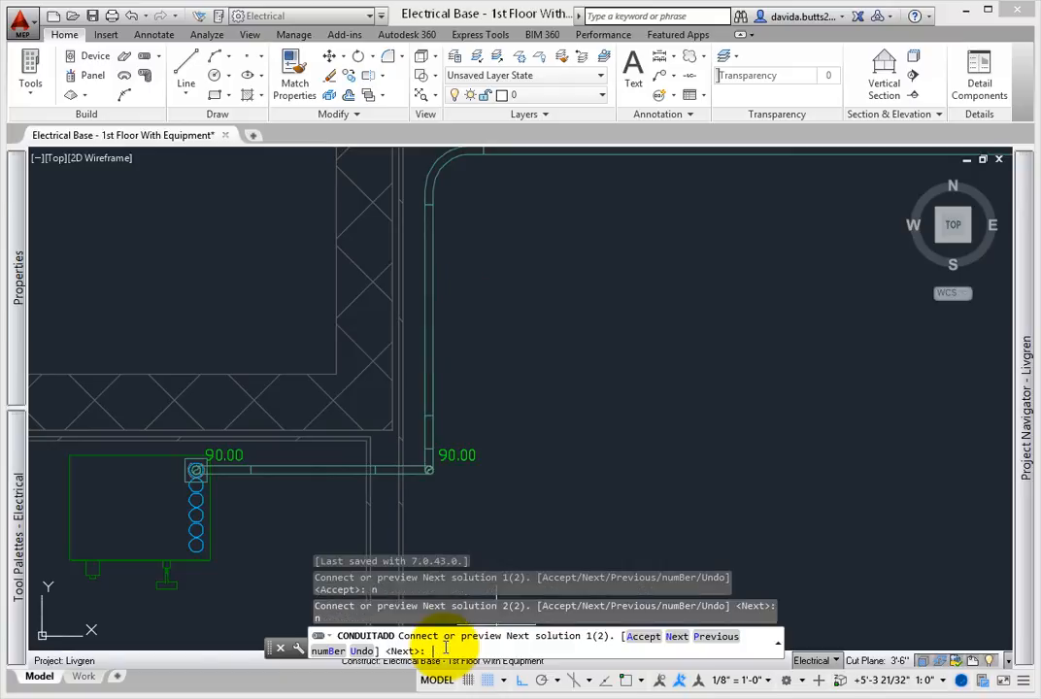
pyautogui.write('n')
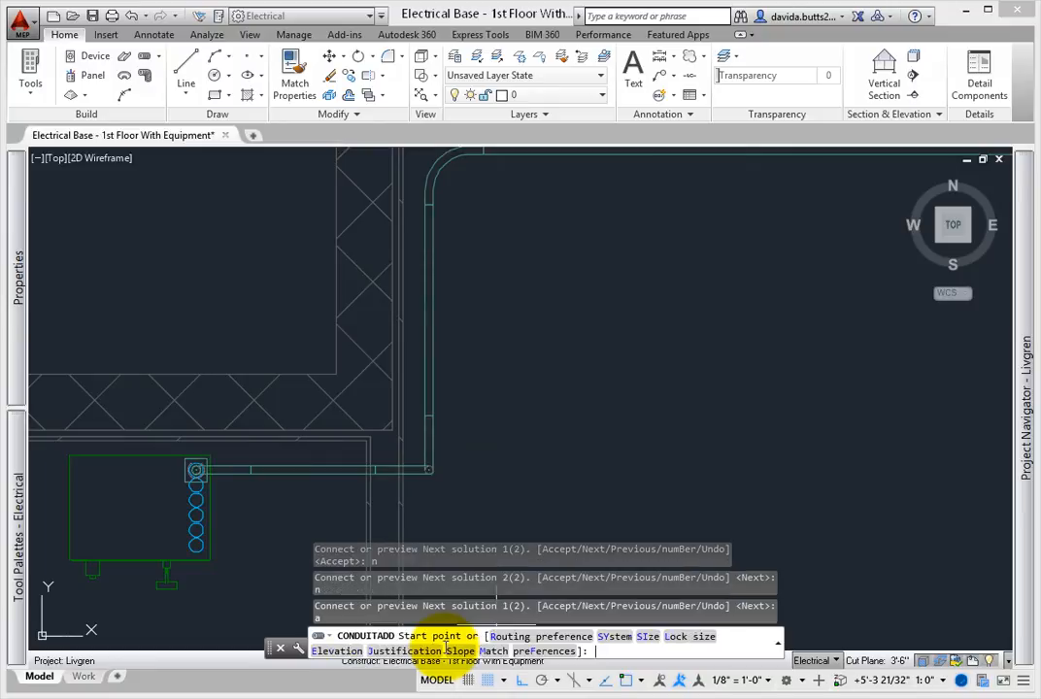
pyautogui.moveTo(486, 511)
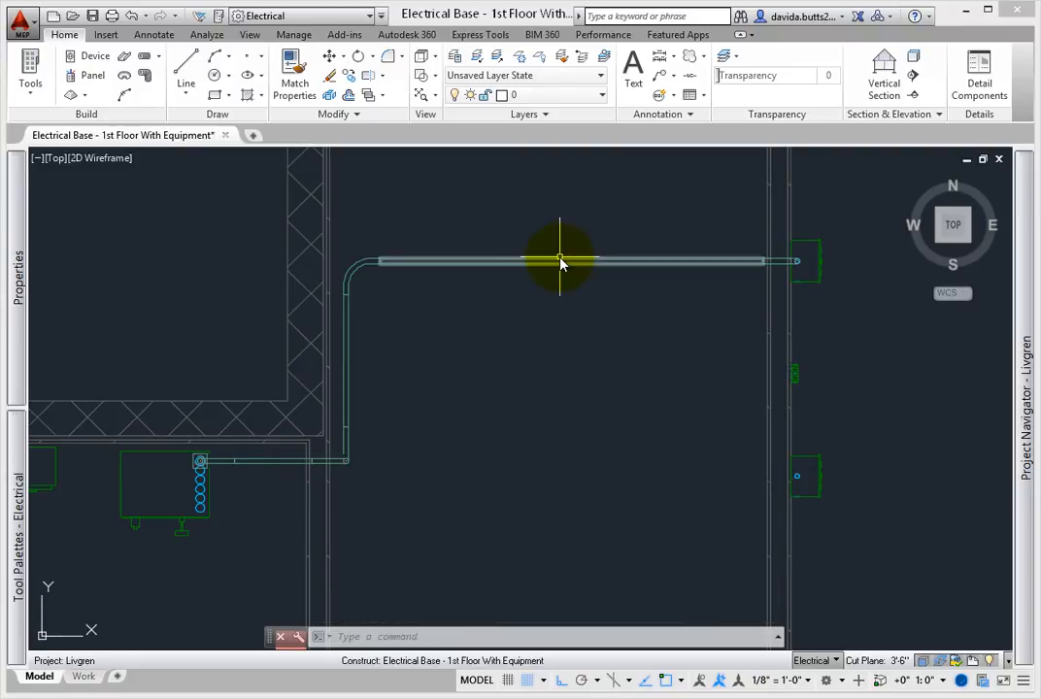
# Move the long horizontal conduit segment north, then clear the selection with Esc.
pyautogui.click(561, 262)
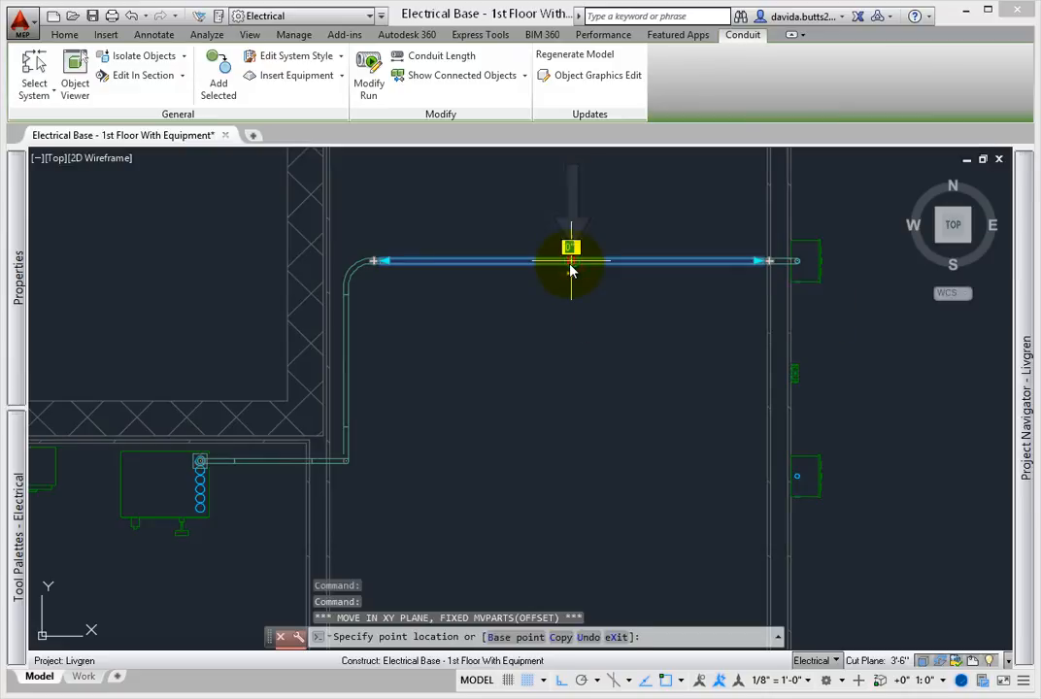
pyautogui.moveTo(571, 264)
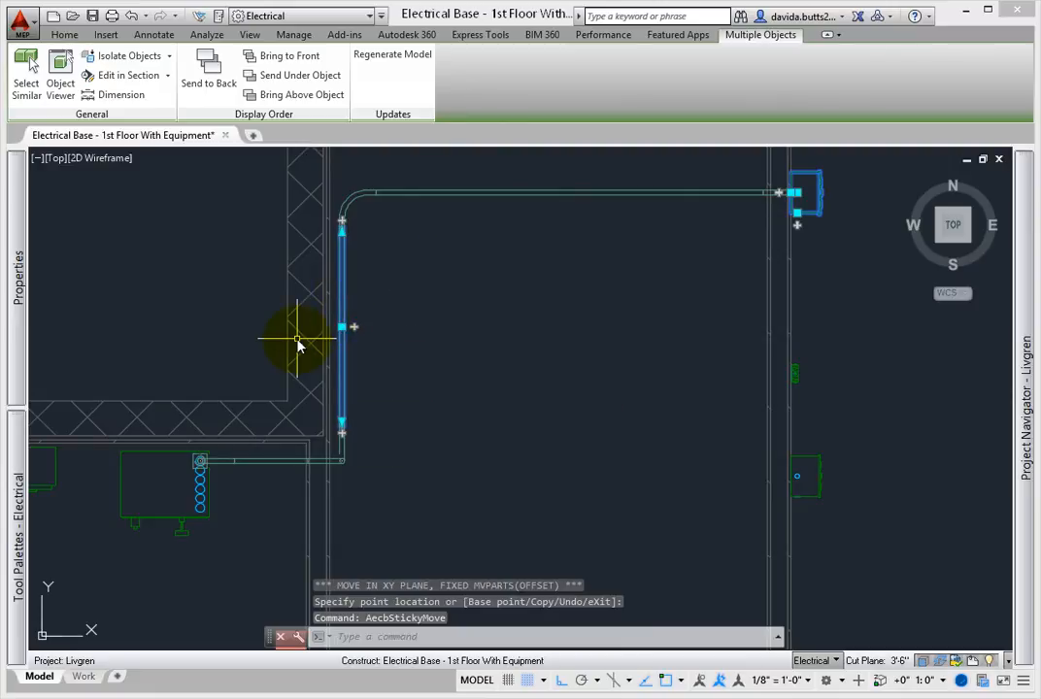
pyautogui.moveTo(78, 342)
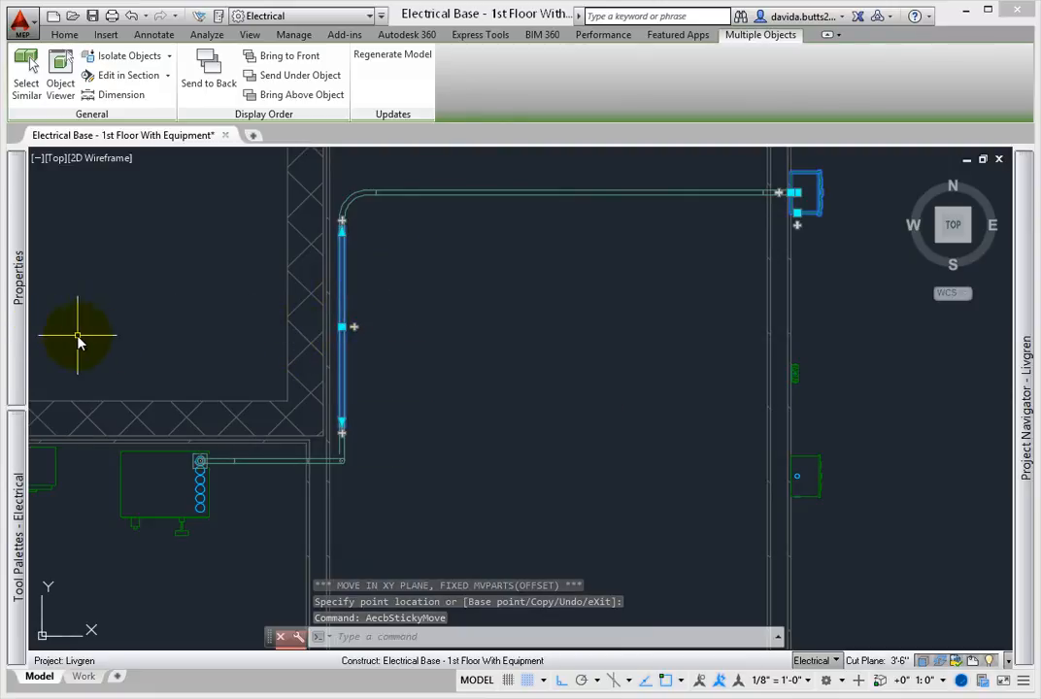
pyautogui.press('Escape')
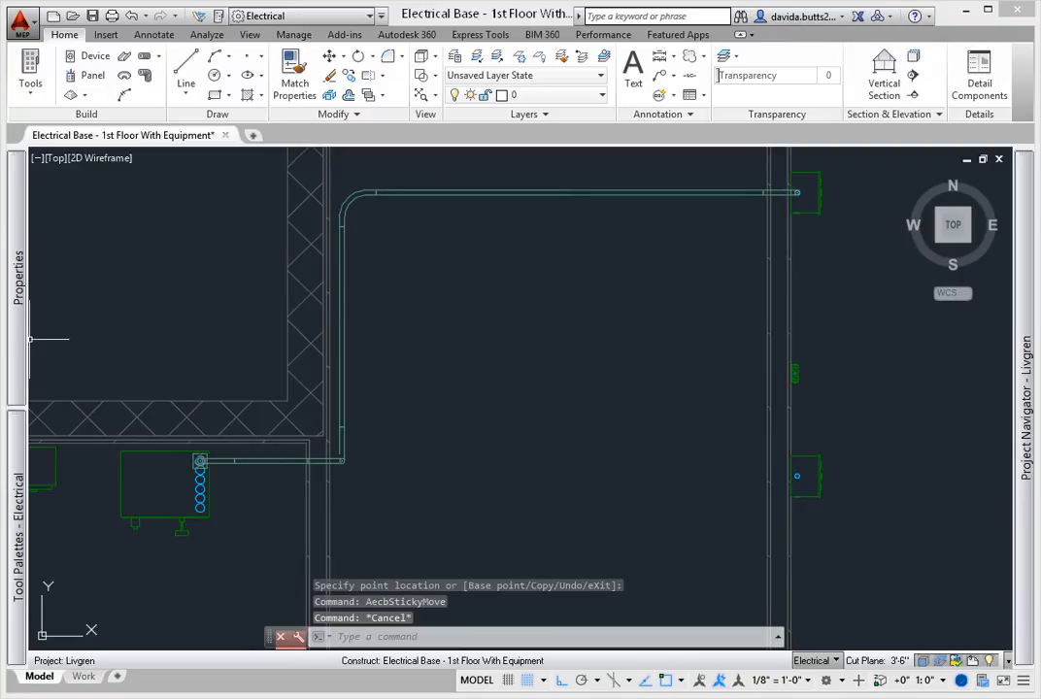